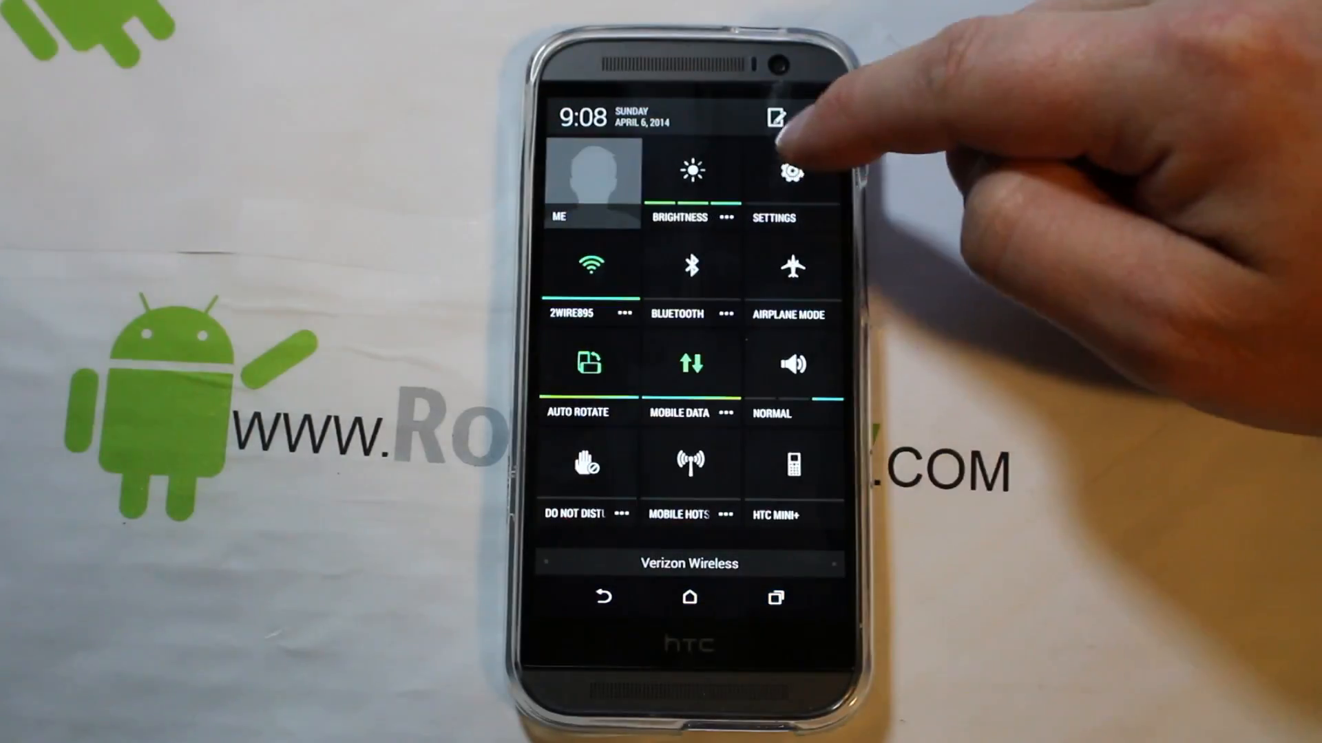
# Step: Open the phone's full Settings and scroll to Accounts & sync, Location and Security
pyautogui.click(788, 173)
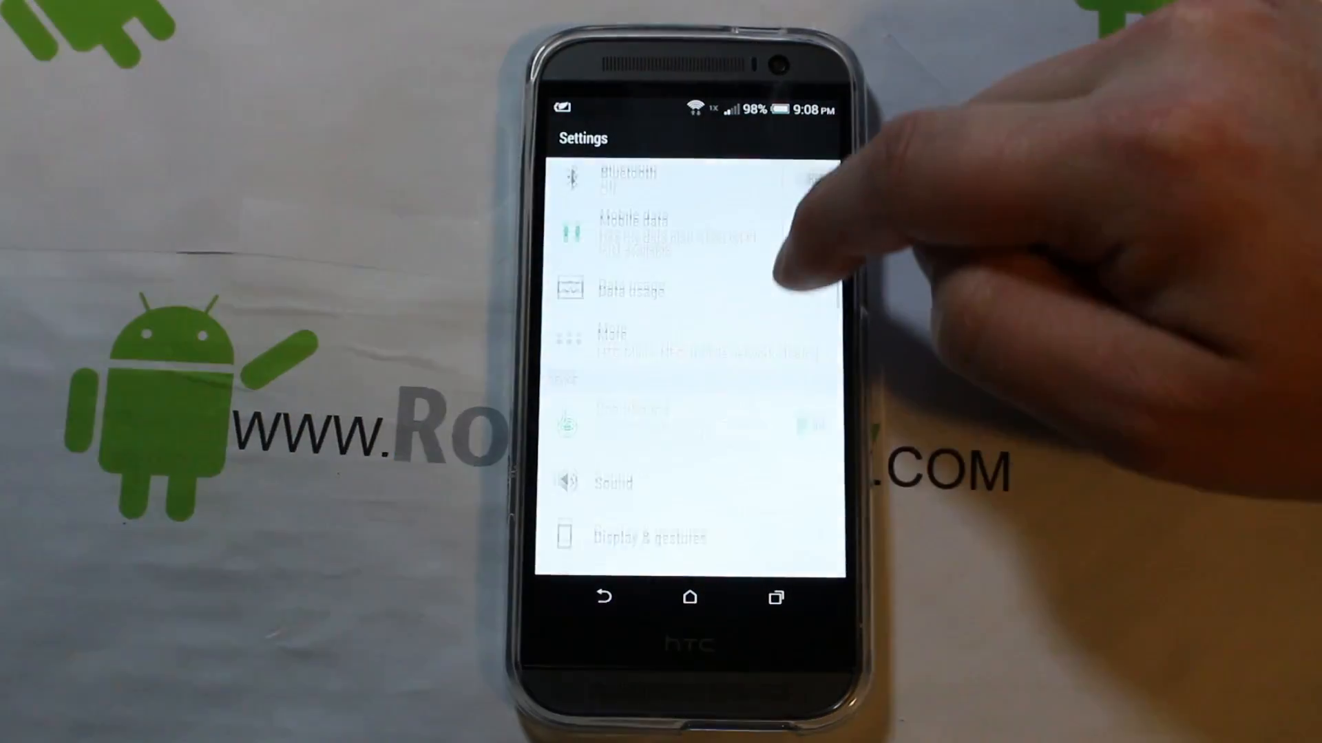
pyautogui.scroll(-3)
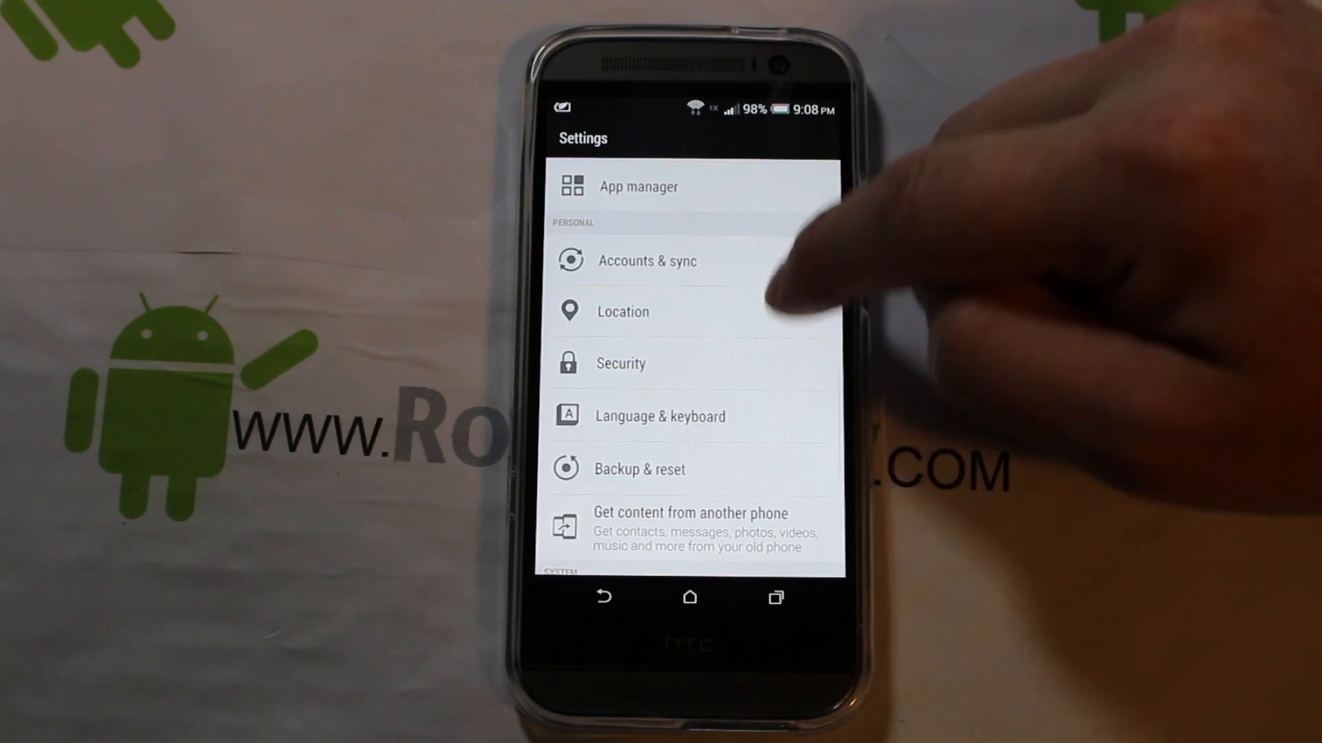
# Step: Browse App manager's full app list and open SuperSU's App info, version 1.94
pyautogui.click(638, 187)
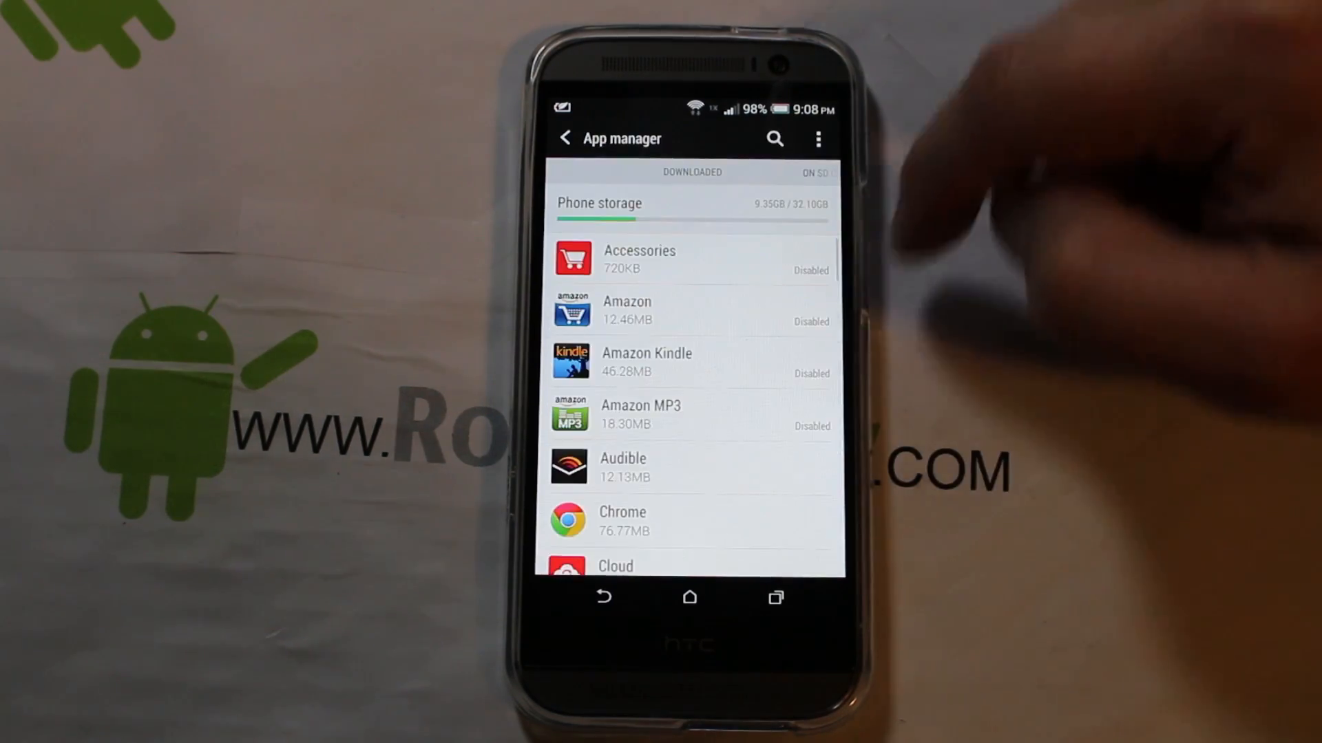
pyautogui.scroll(-3)
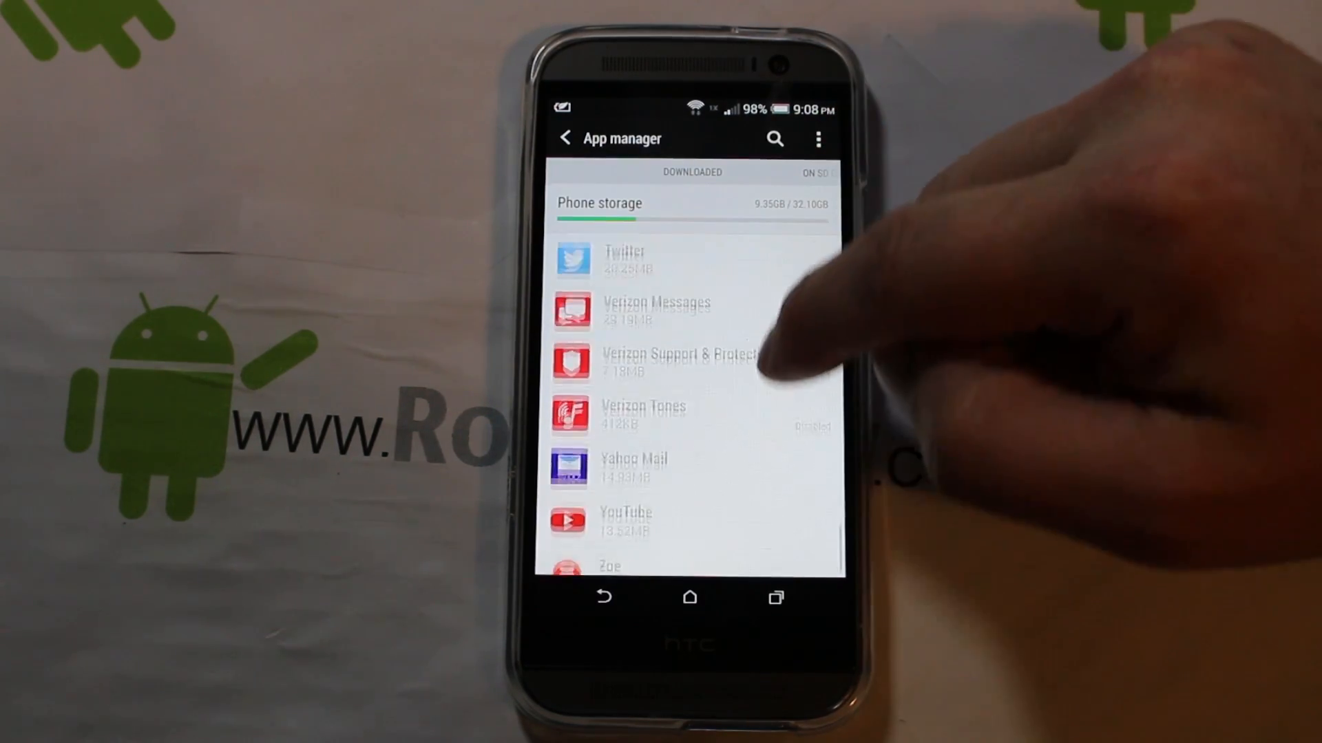
pyautogui.scroll(-3)
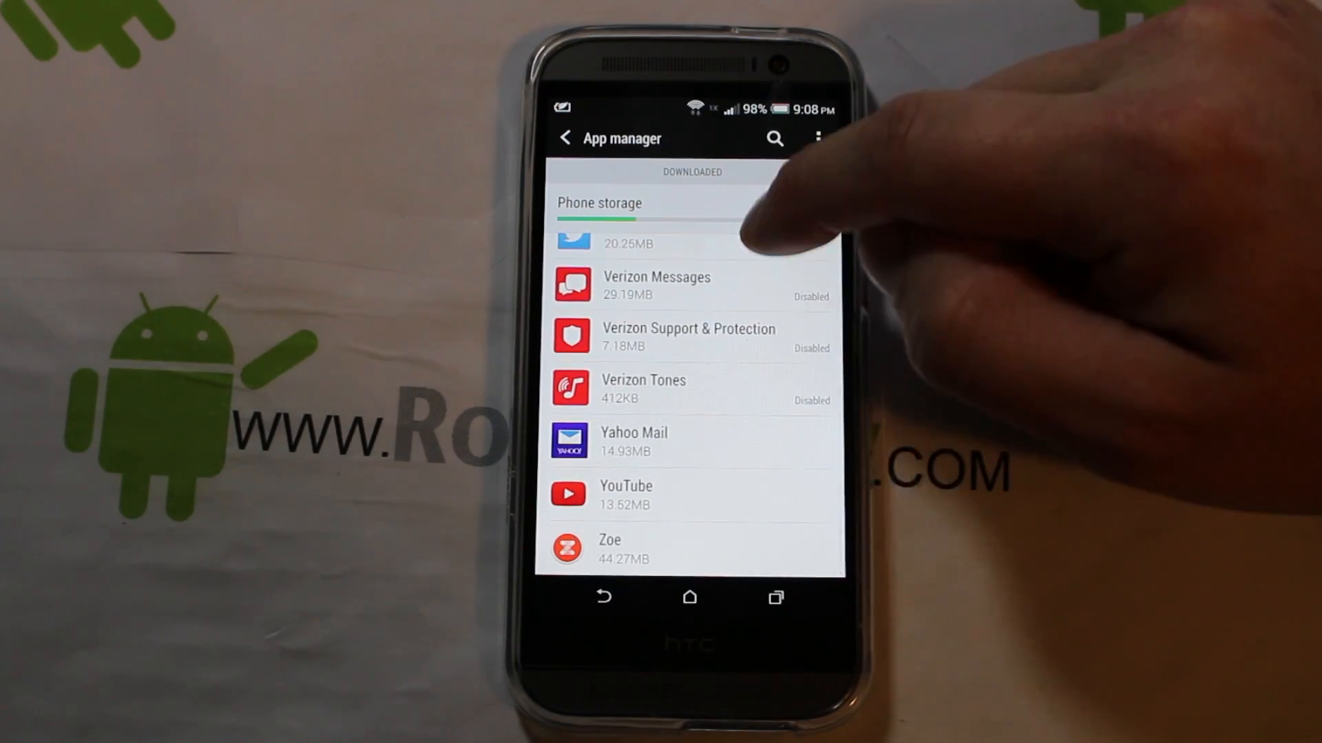
pyautogui.scroll(-3)
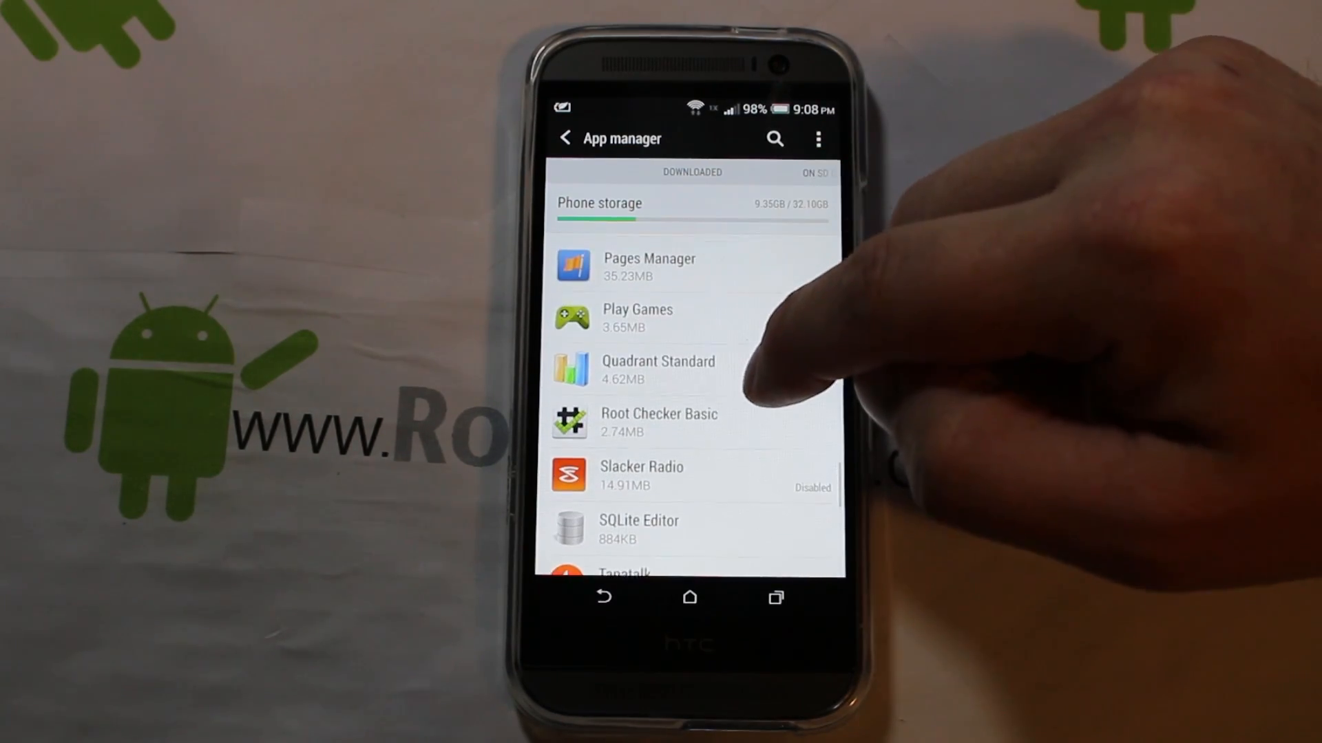
pyautogui.scroll(-3)
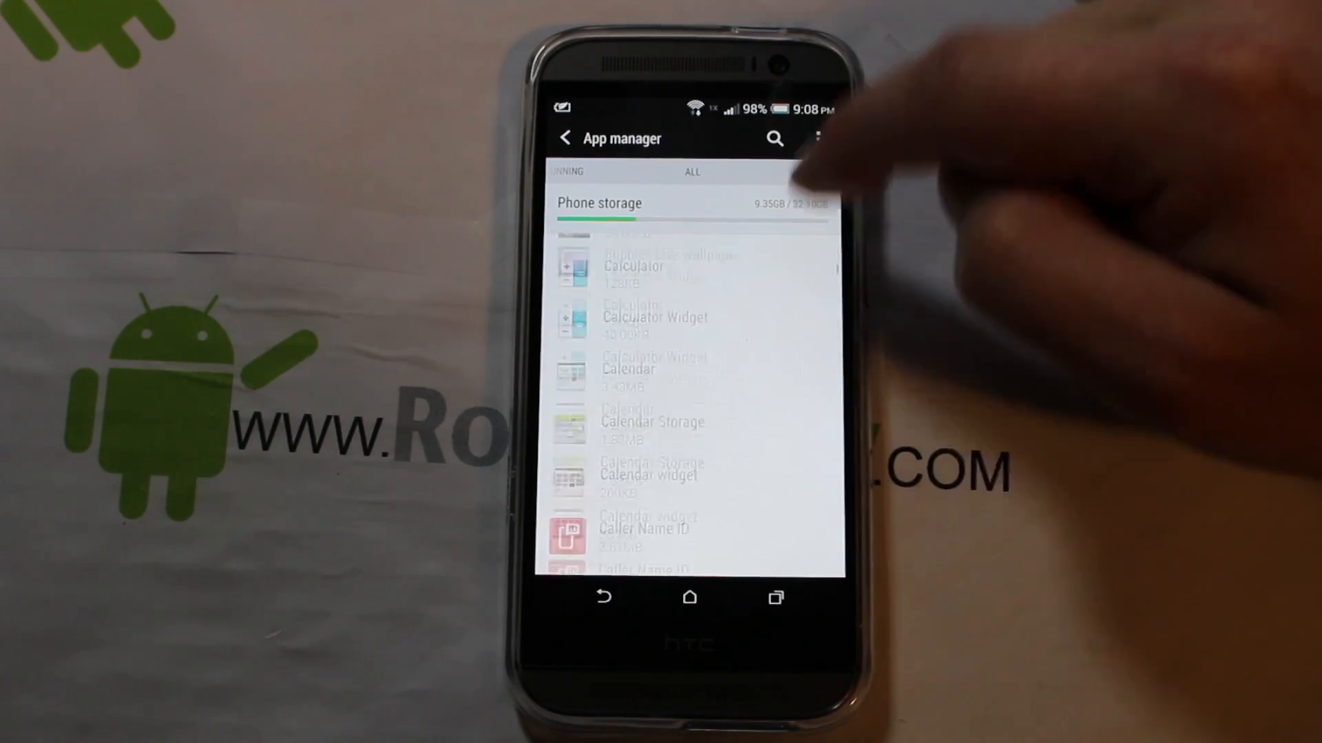
pyautogui.scroll(-3)
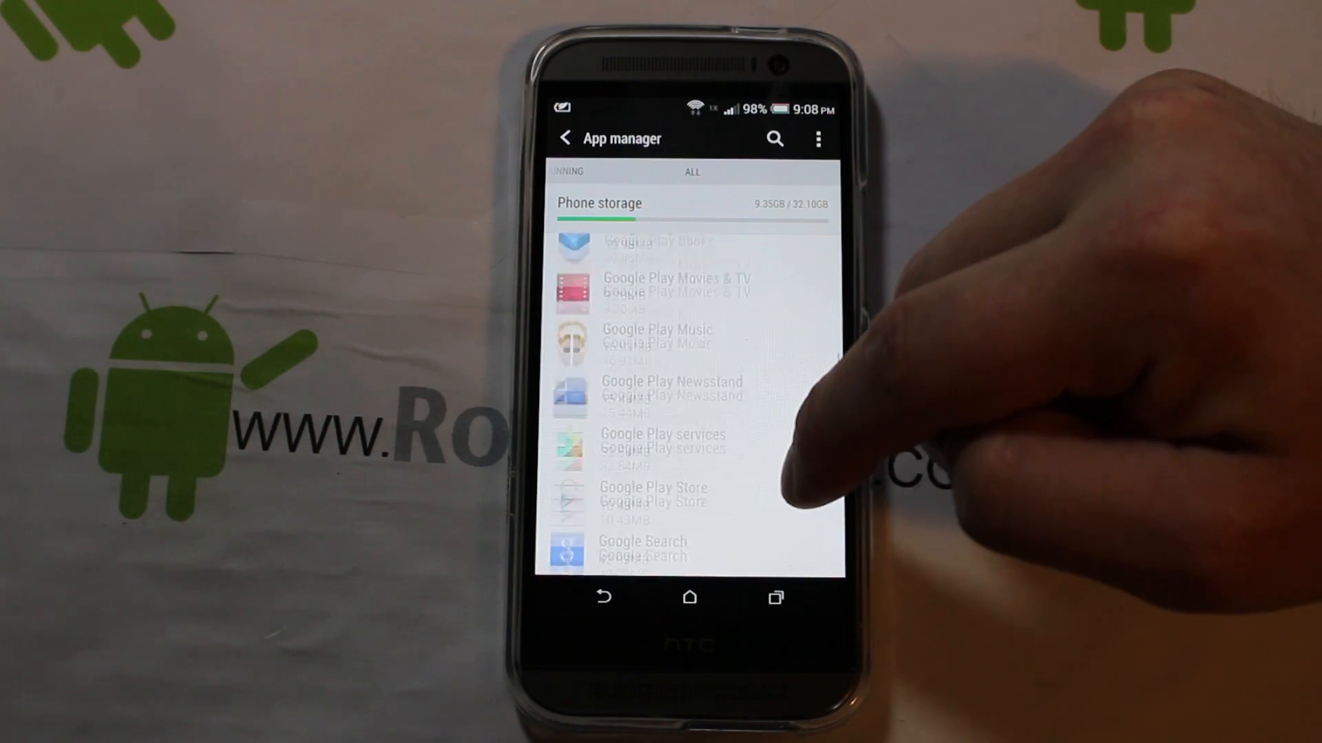
pyautogui.scroll(-3)
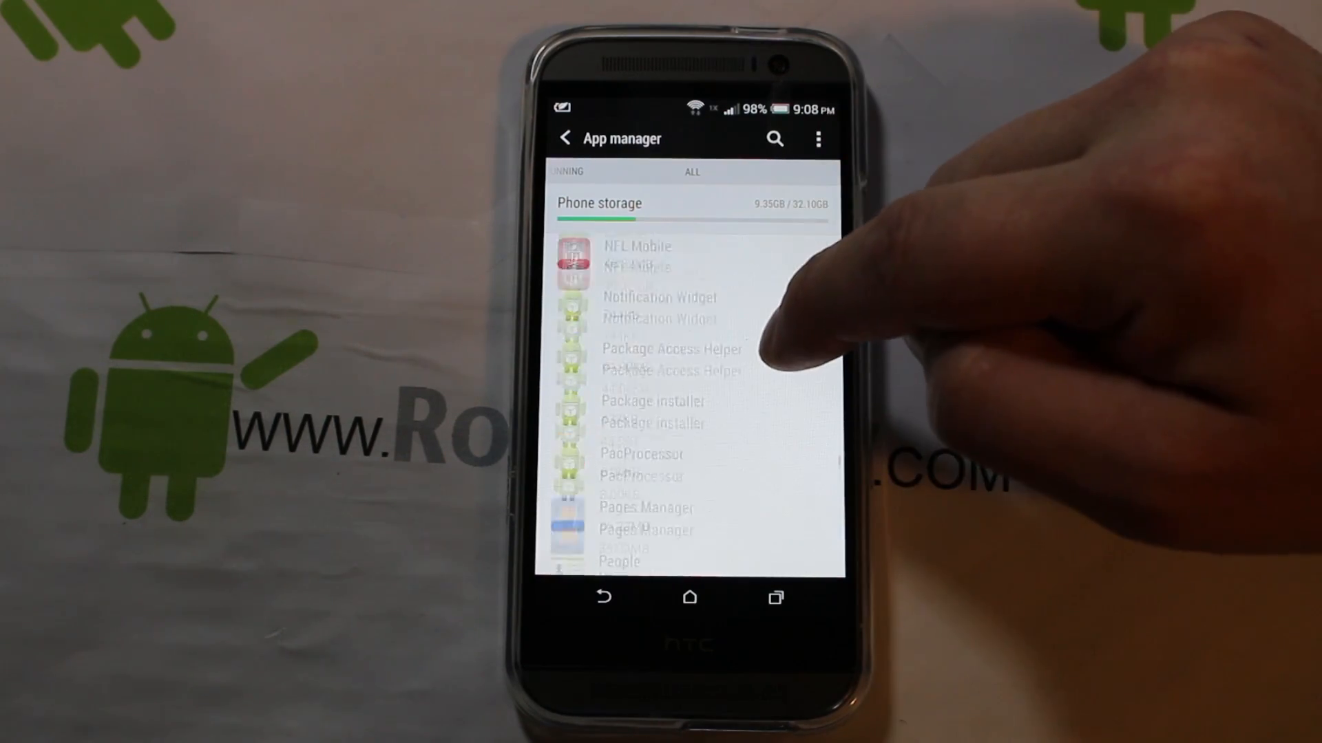
pyautogui.scroll(-3)
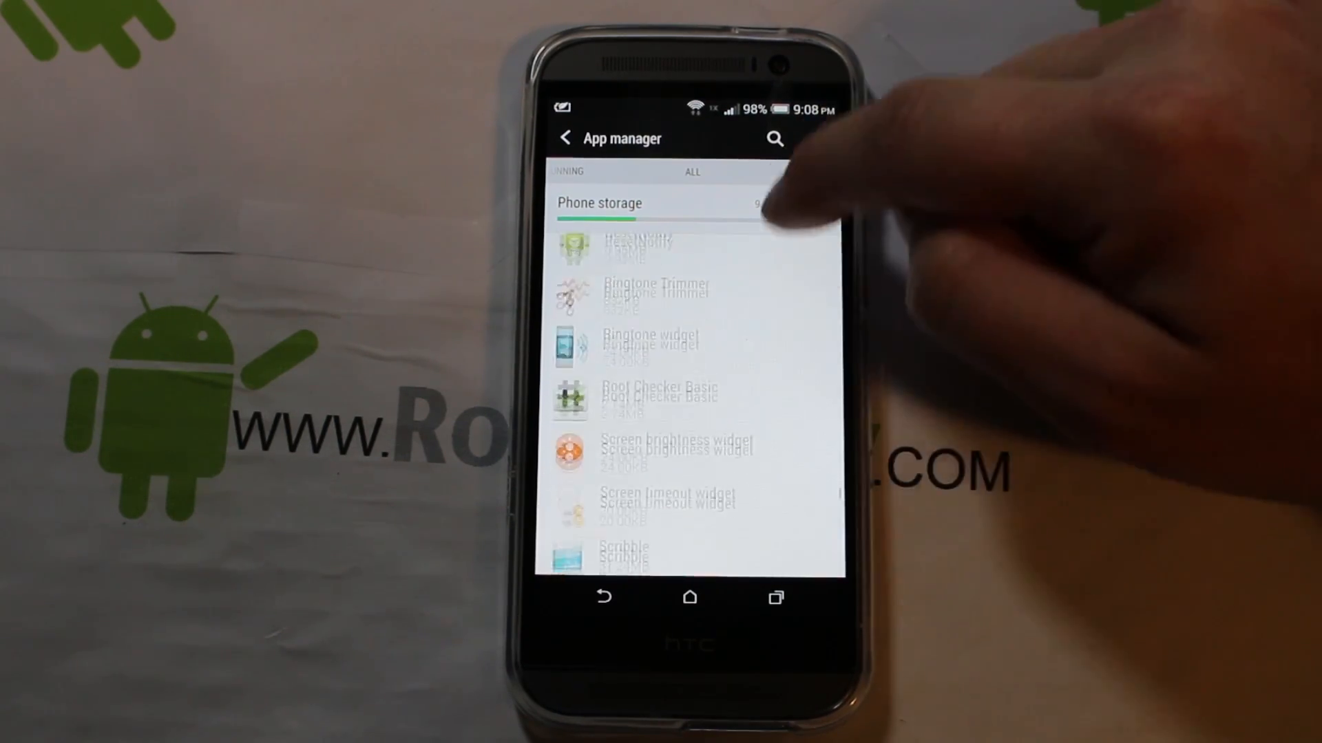
pyautogui.scroll(-3)
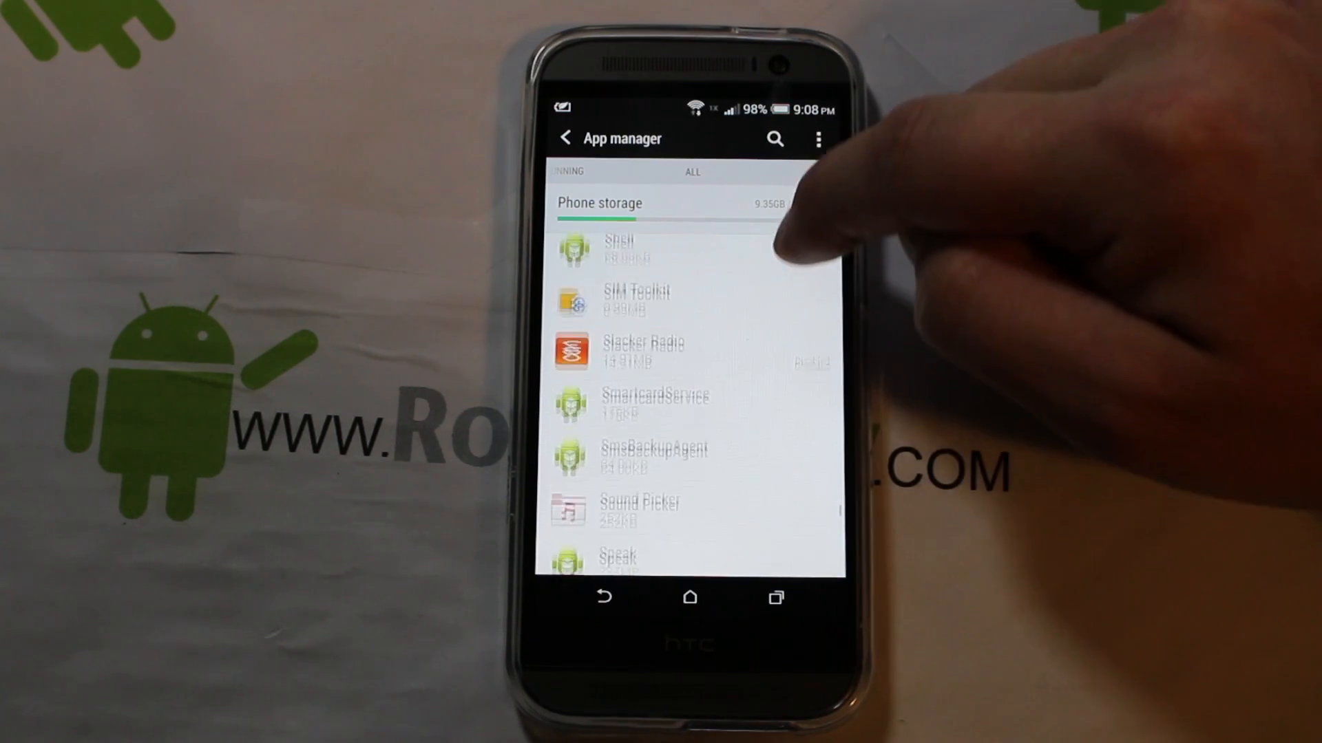
pyautogui.scroll(-3)
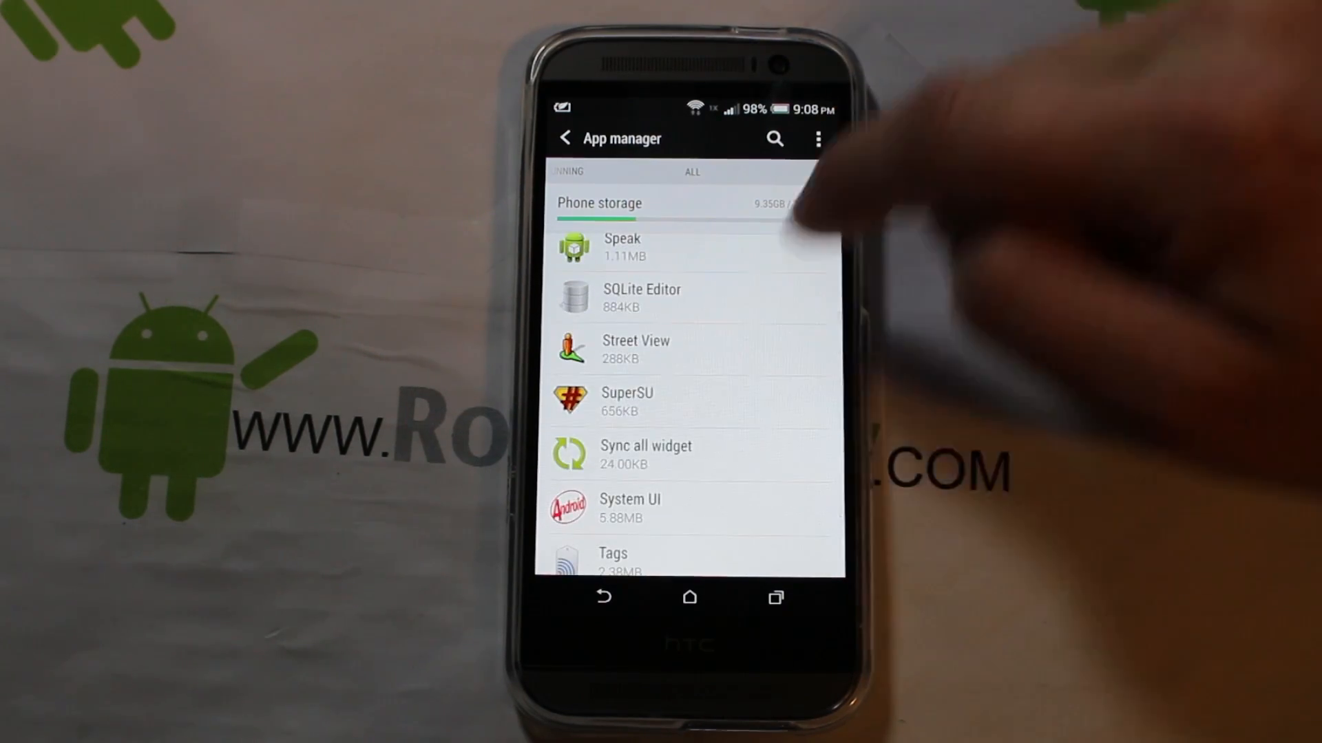
pyautogui.click(628, 401)
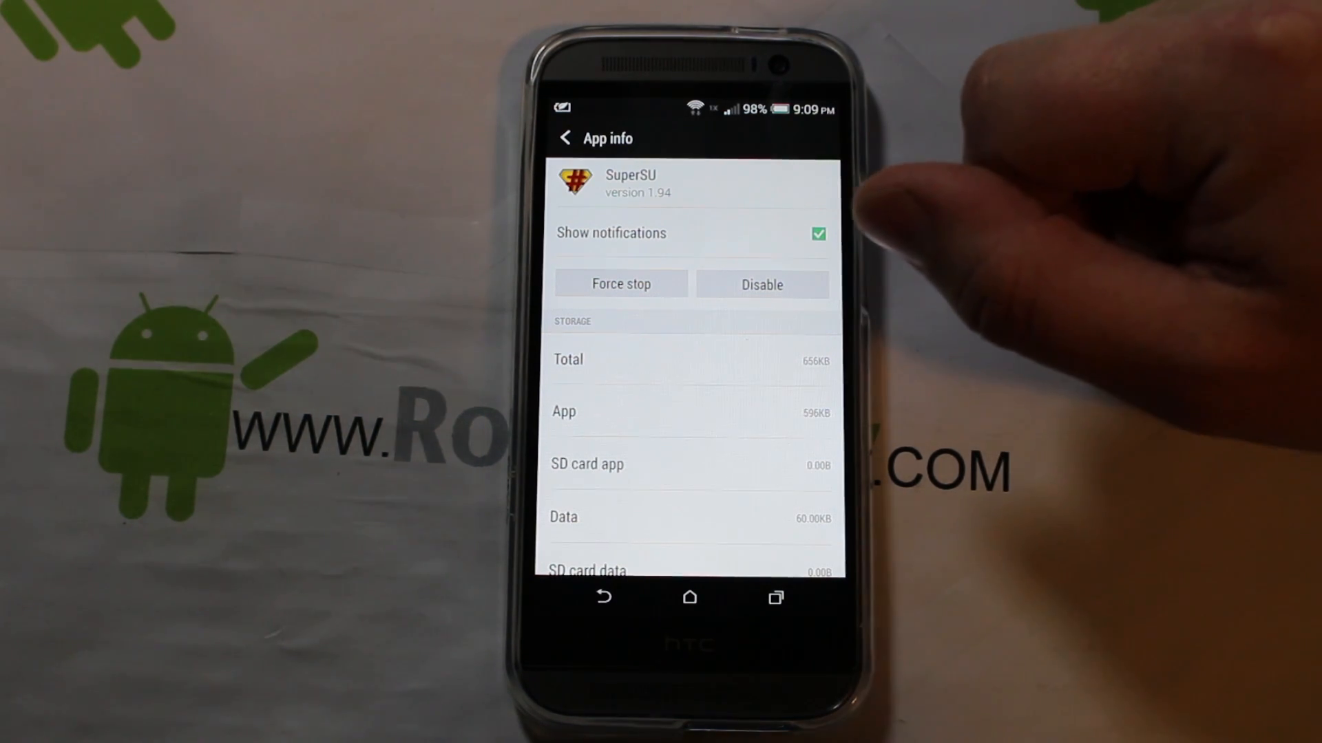
# Step: Launch SuperSU and confirm Full unroot in its Settings to remove root
pyautogui.click(565, 138)
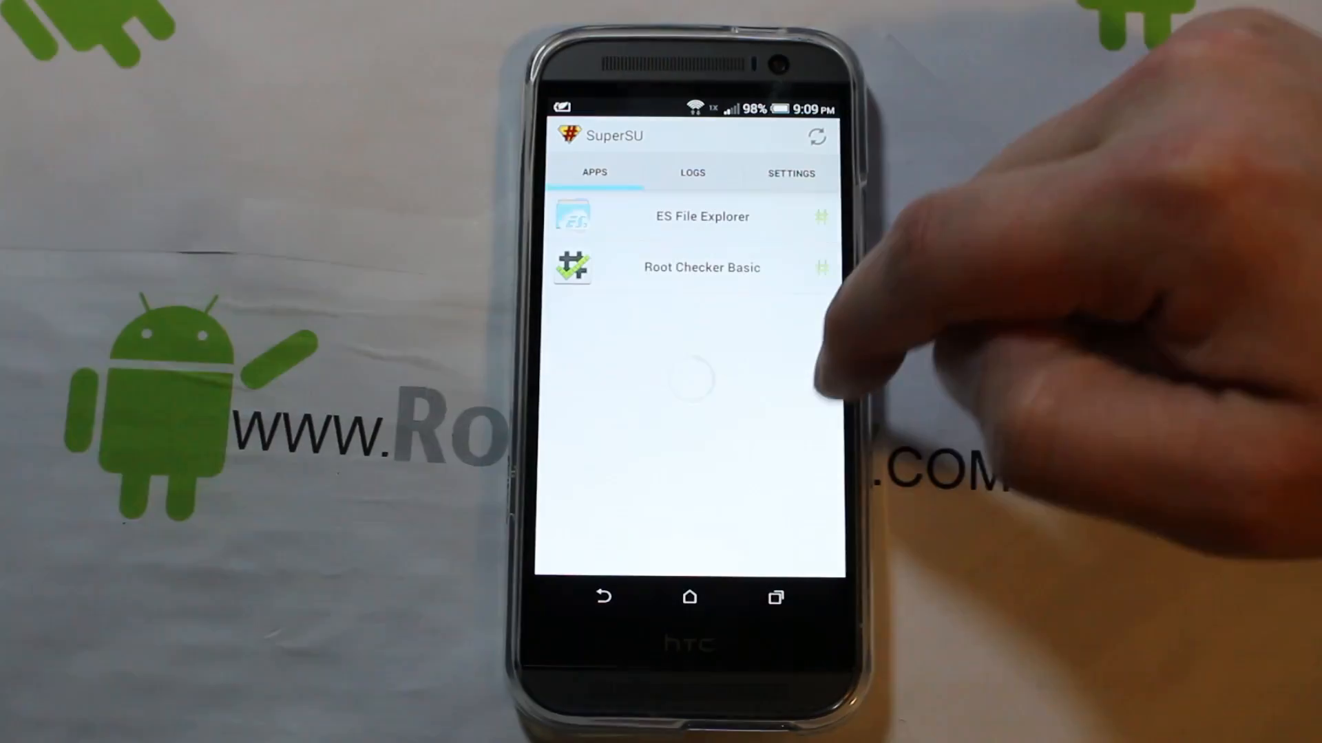
pyautogui.click(789, 172)
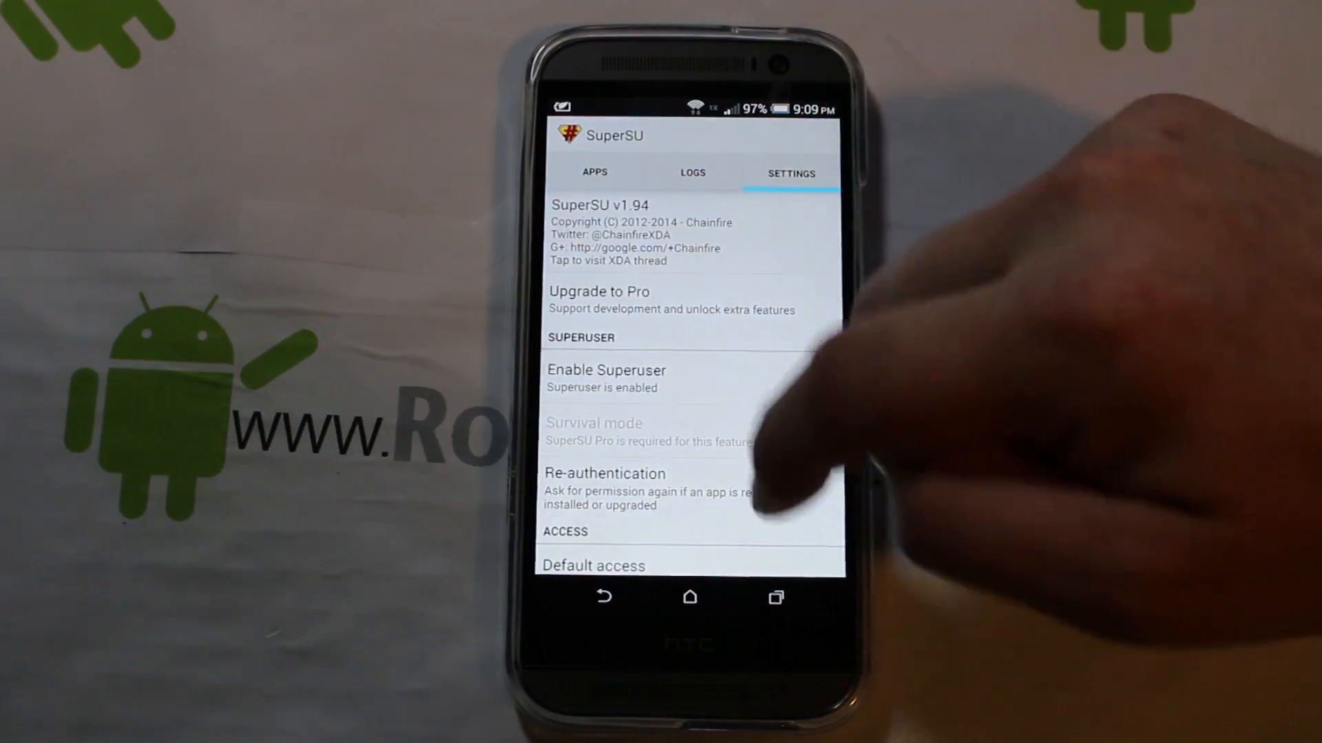
pyautogui.scroll(-3)
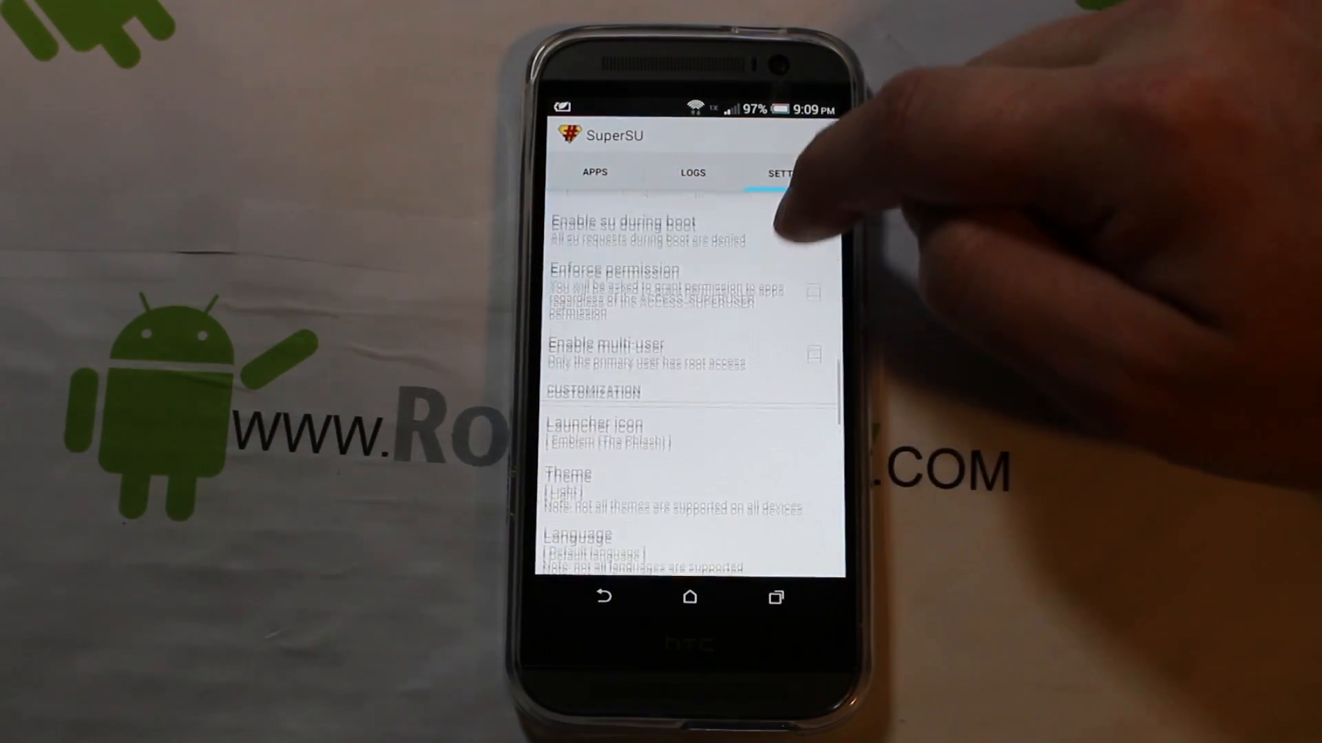
pyautogui.scroll(-3)
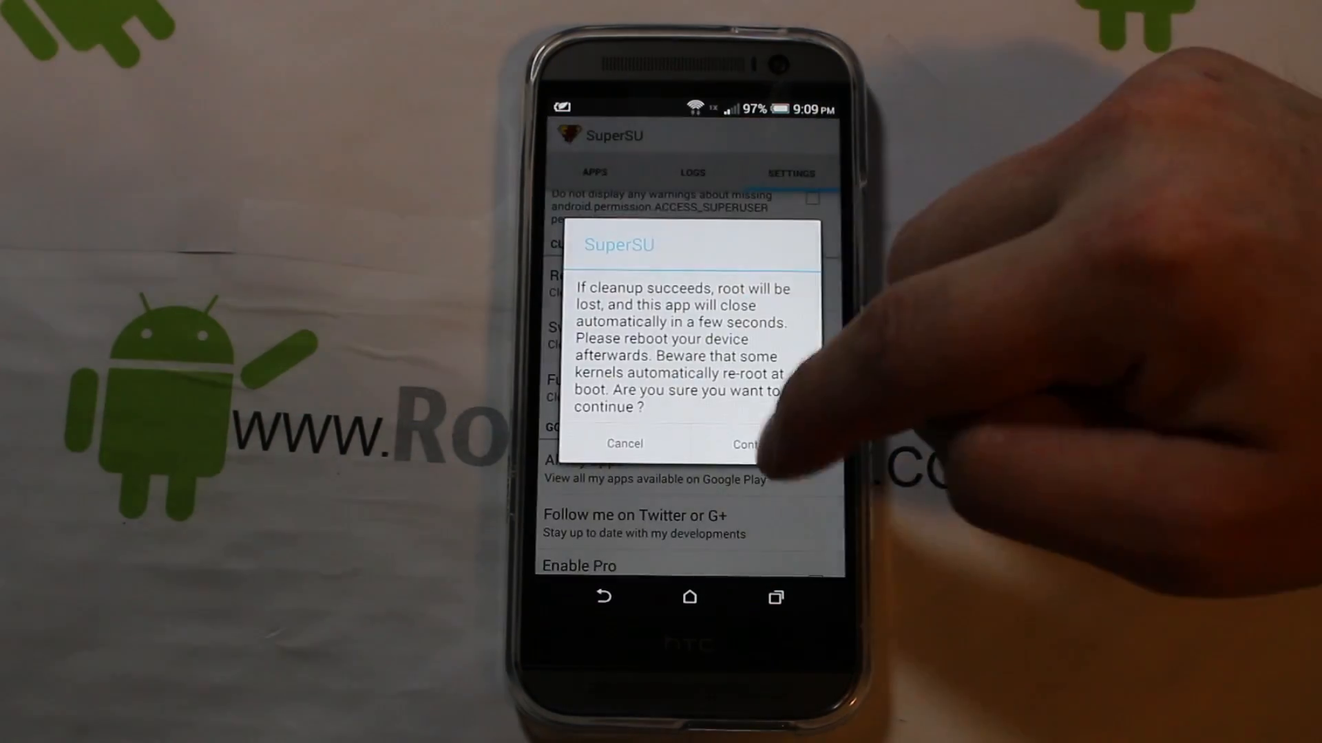
pyautogui.click(745, 444)
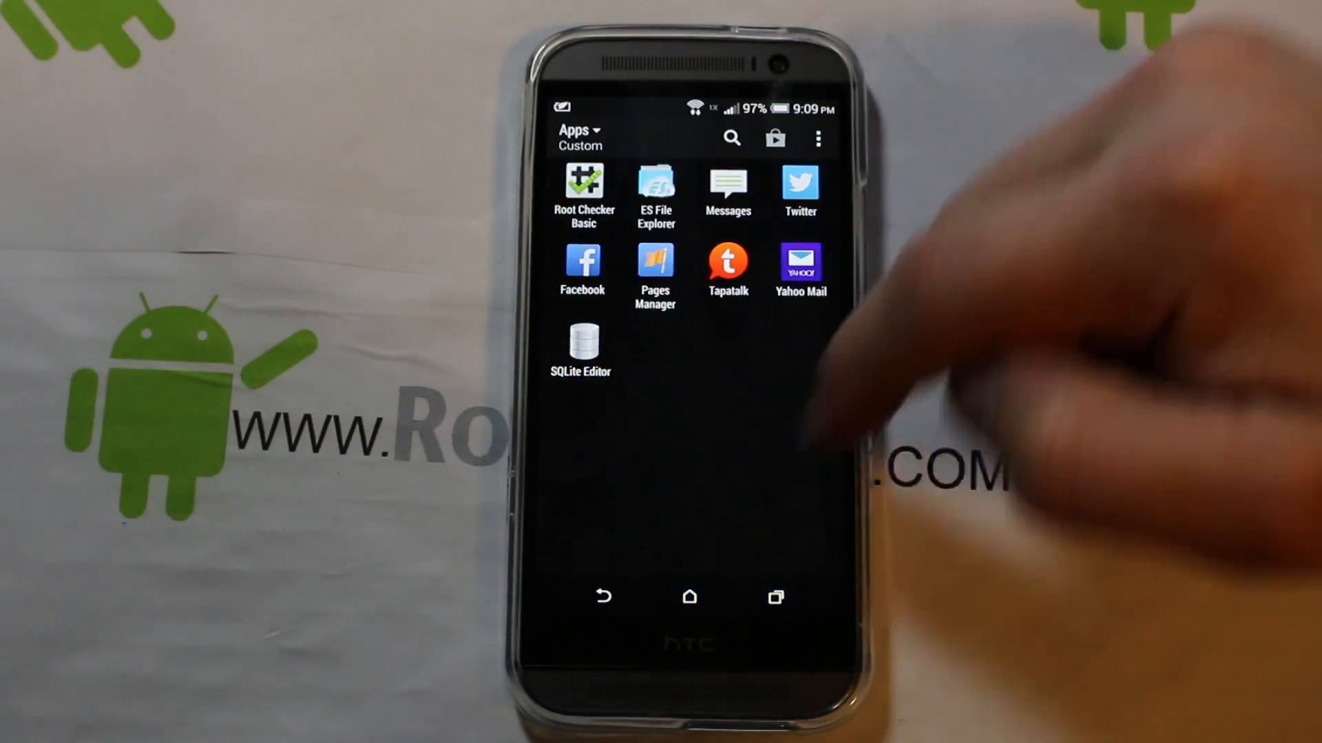
# Step: Go back to the launcher's home screen
pyautogui.click(690, 597)
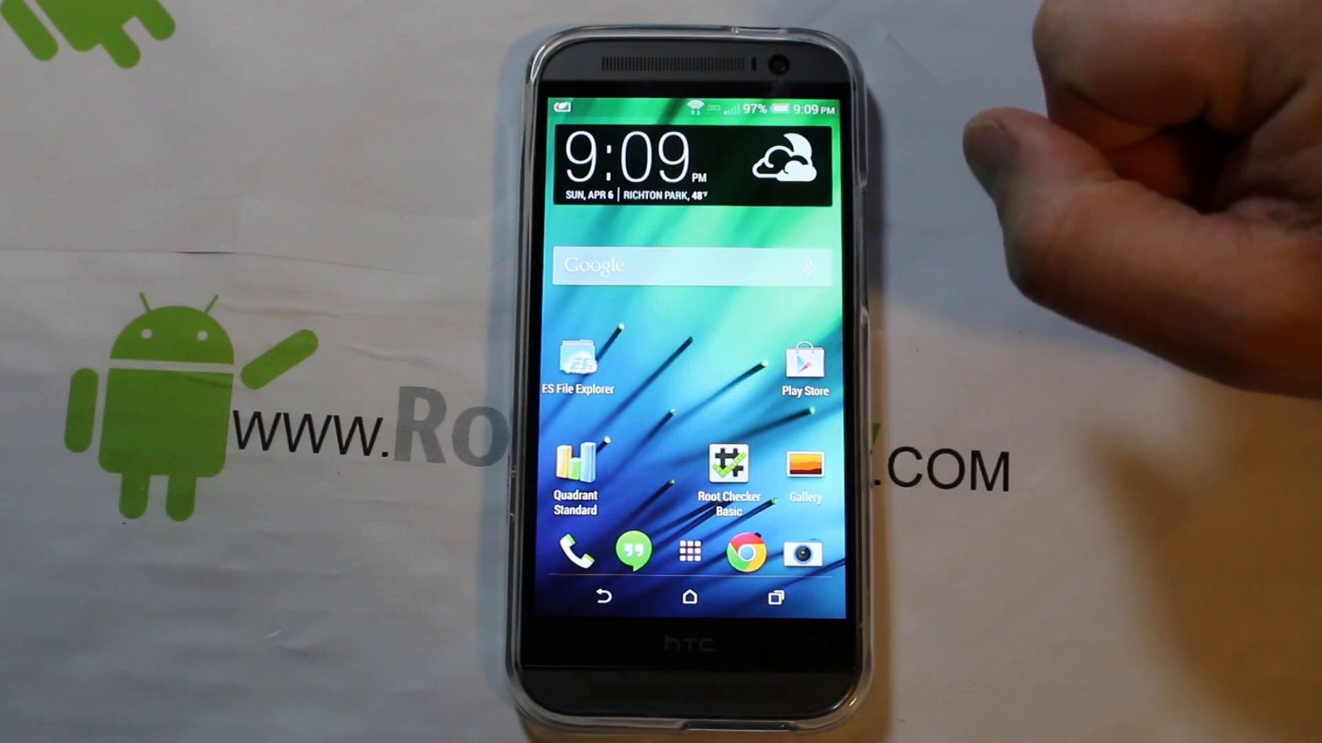
pyautogui.moveTo(1096, 127)
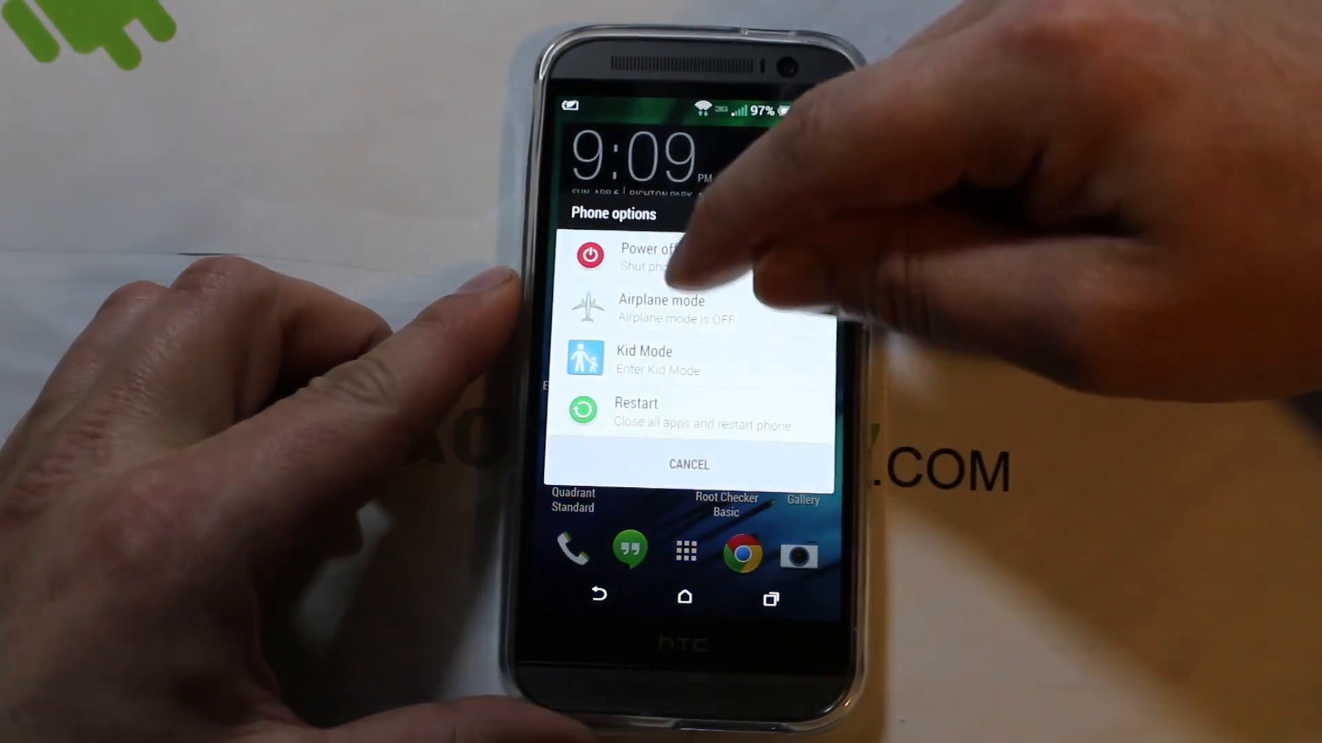
pyautogui.click(636, 413)
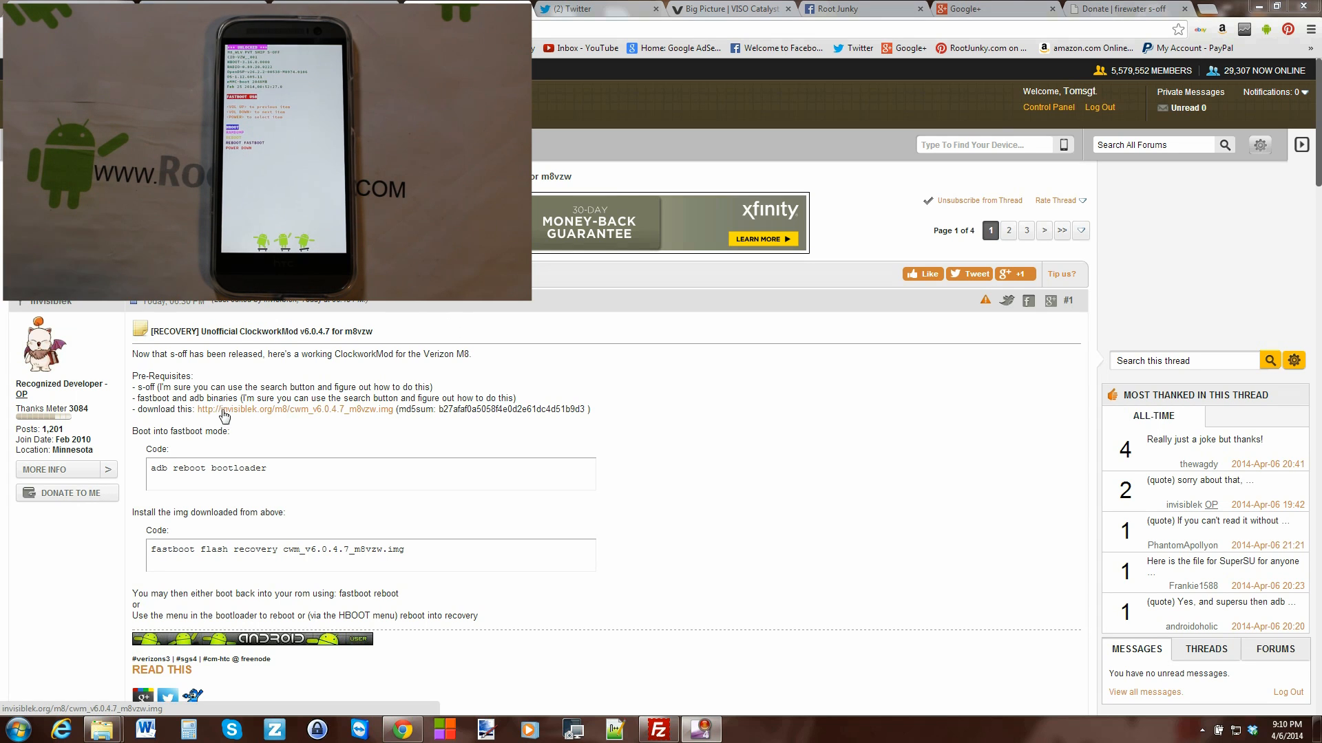
pyautogui.moveTo(367, 415)
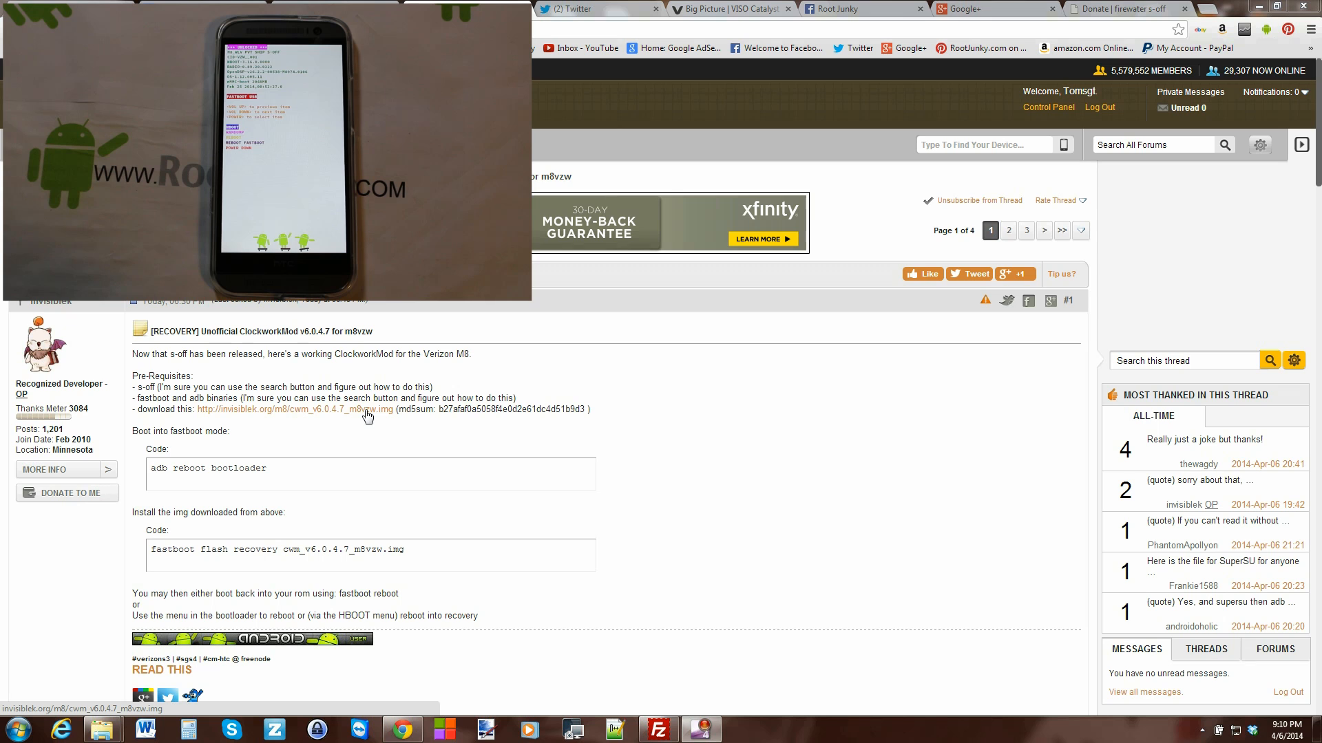
# Step: Download cwm_v6.0.4.7_m8vzw.img from the XDA thread into the adb fastboot folder
pyautogui.click(293, 409)
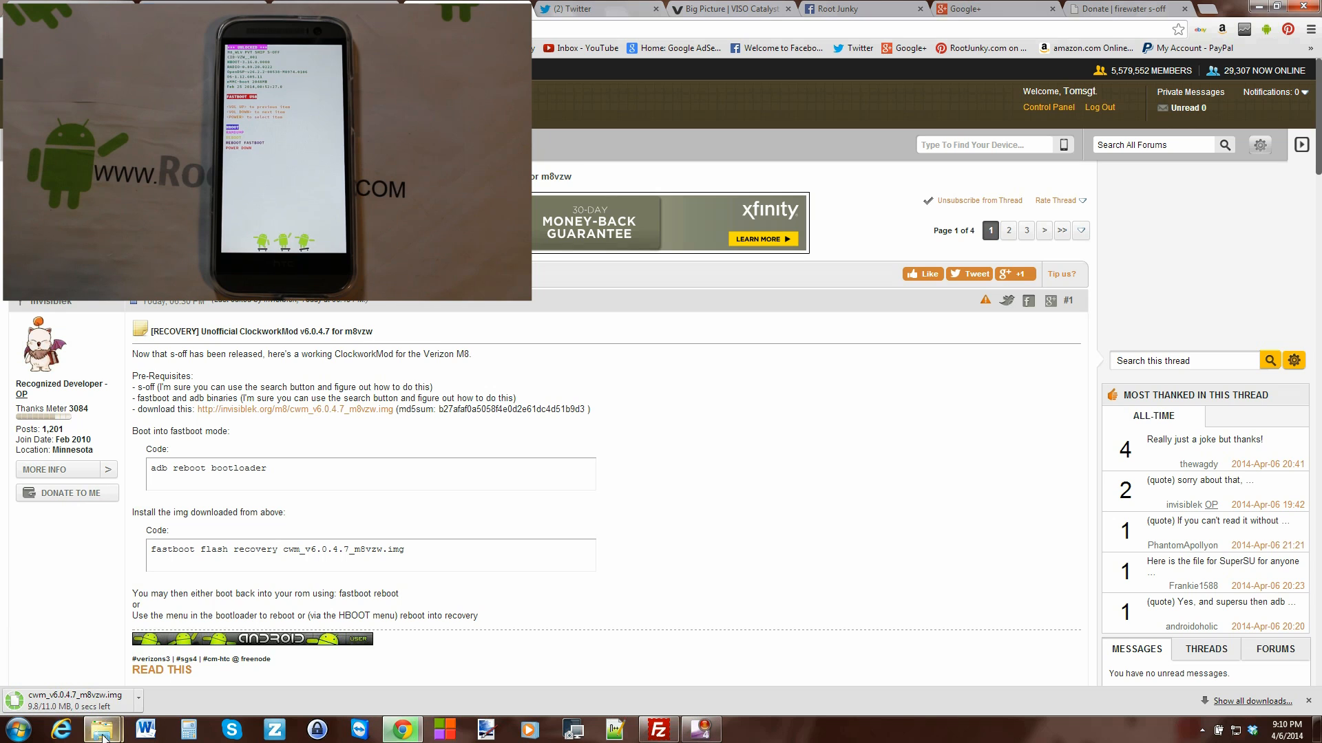
pyautogui.click(101, 730)
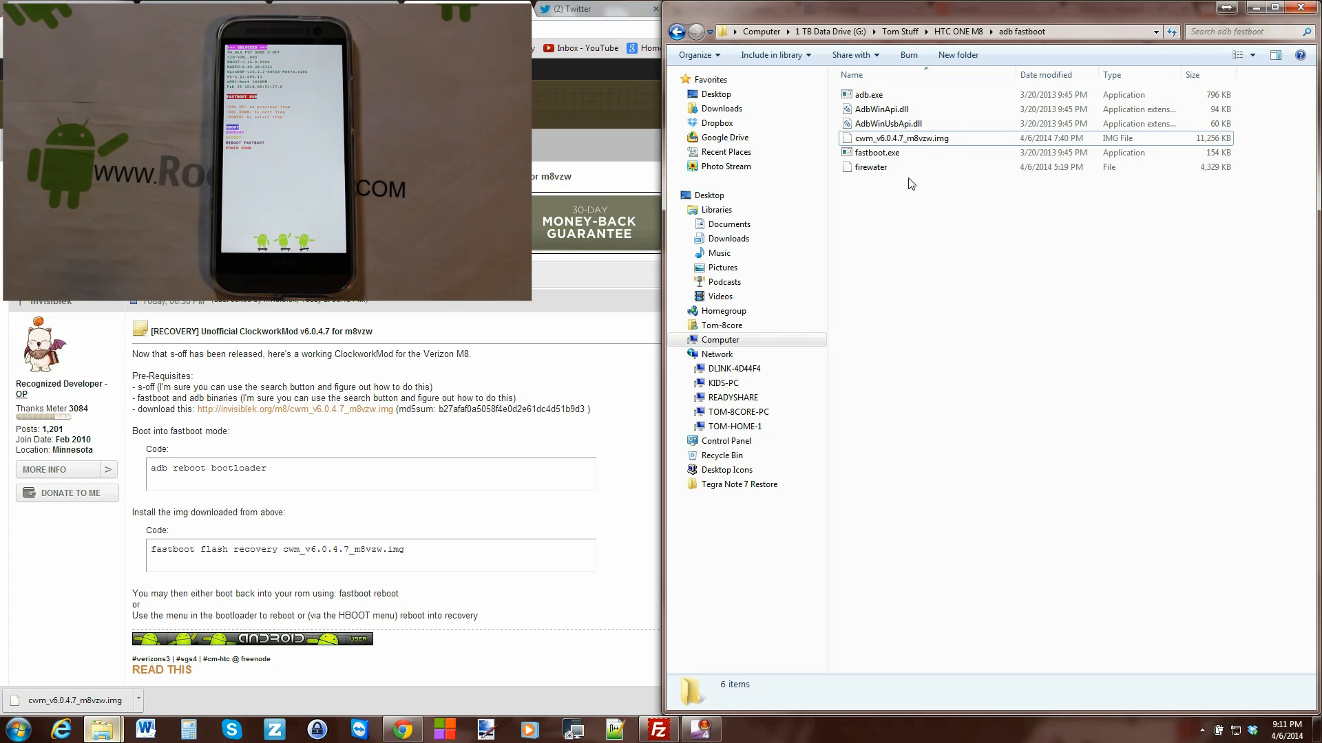
pyautogui.moveTo(870, 166)
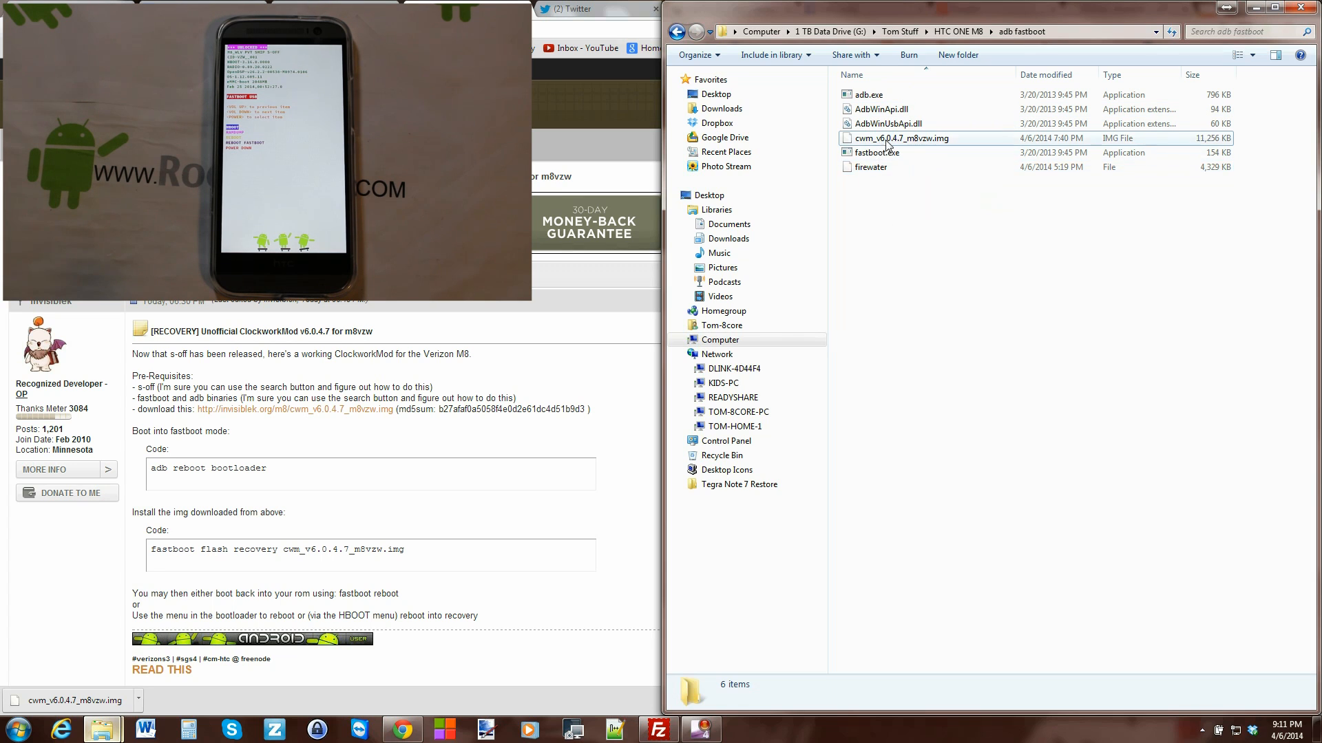
# Step: Select the 10.9 MB cwm_v6.0.4.7_m8vzw.img file and bring up its file actions
pyautogui.click(898, 138)
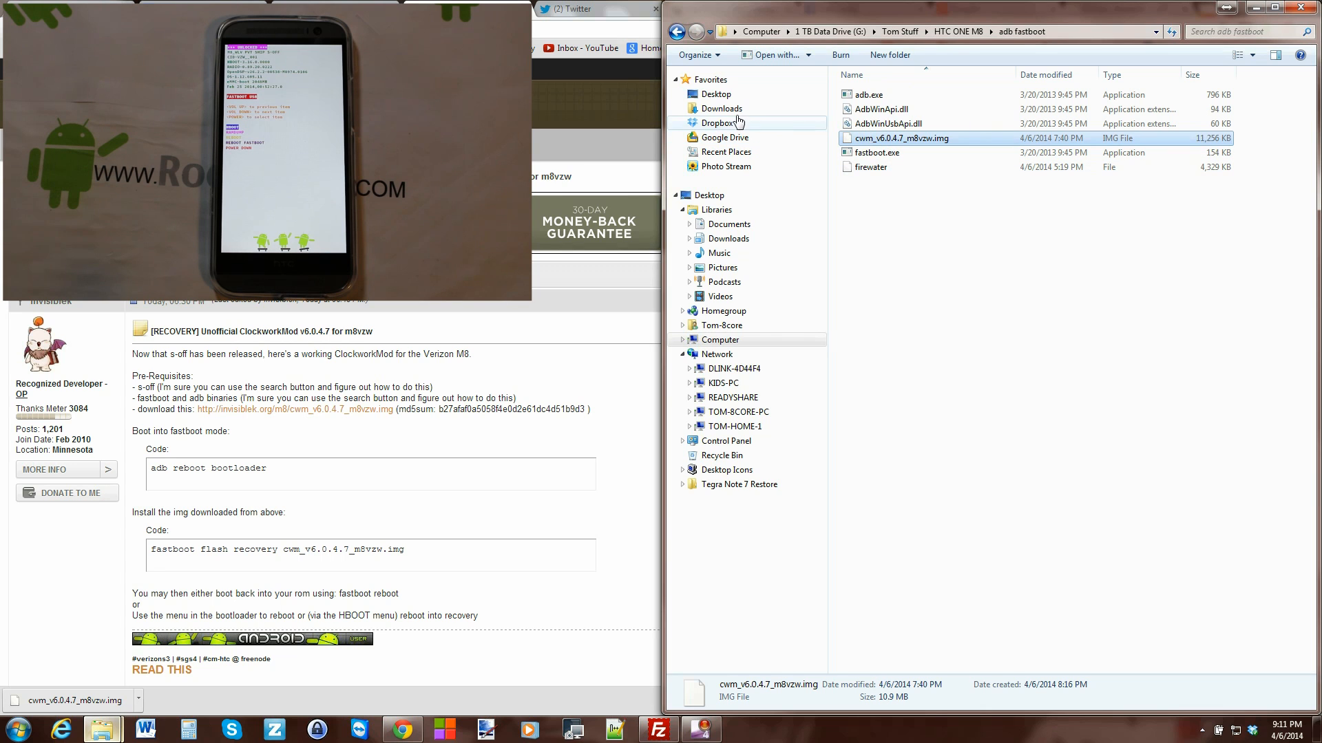
pyautogui.click(722, 108)
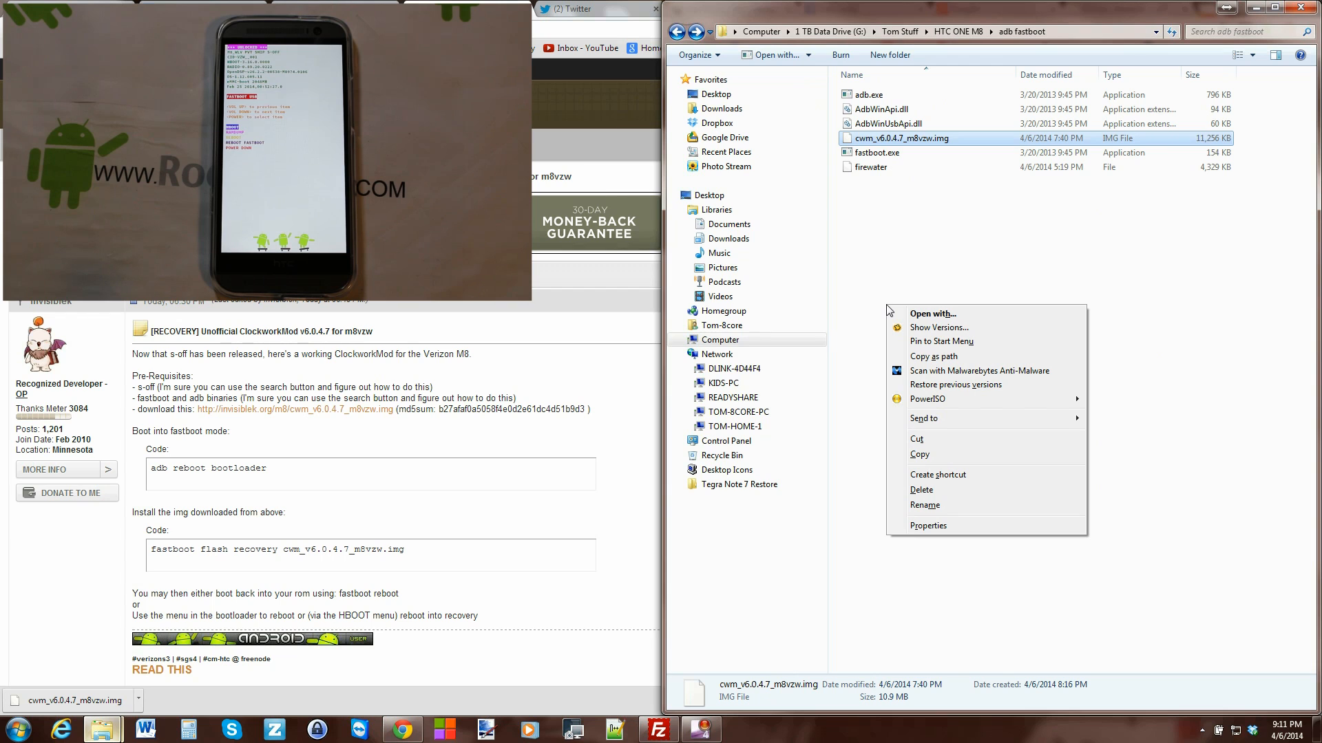
pyautogui.moveTo(871, 325)
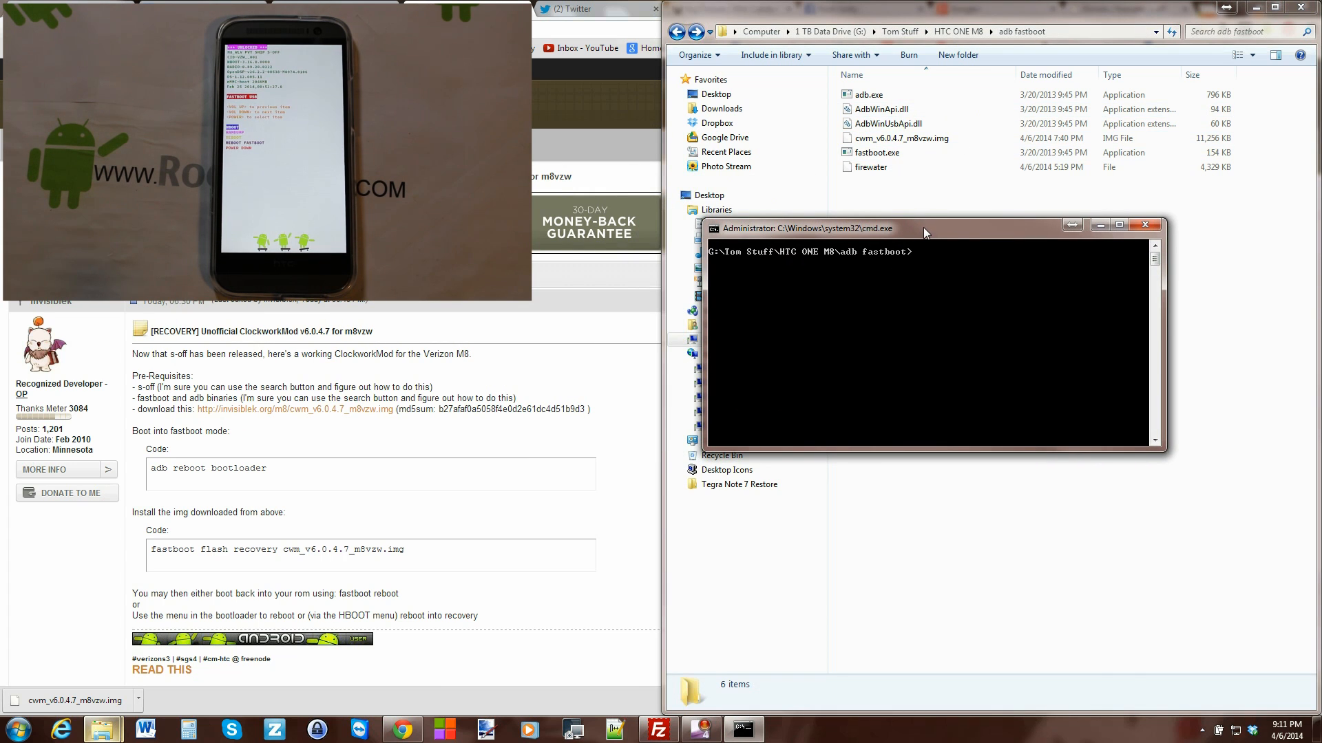
pyautogui.moveTo(923, 293)
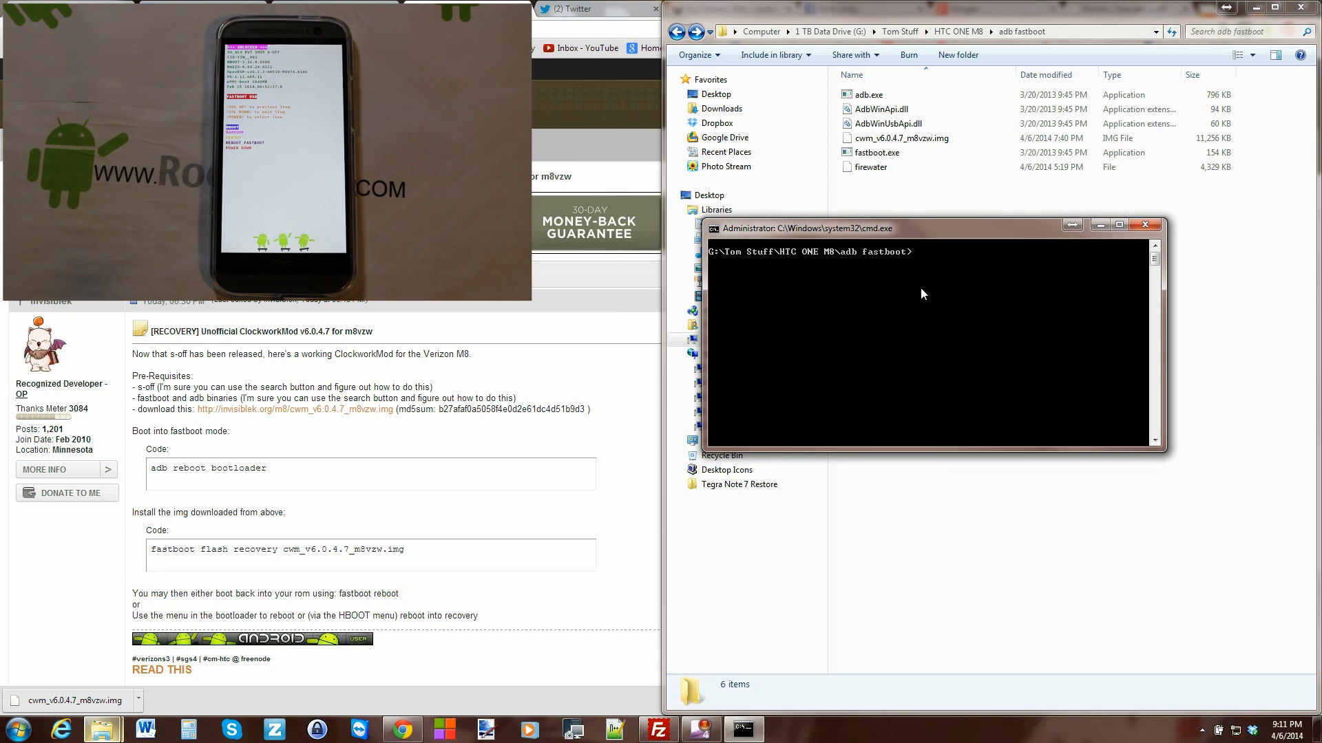
# Step: Run fastboot devices to list the phone connected in fastboot mode
pyautogui.write('fastboot devices')
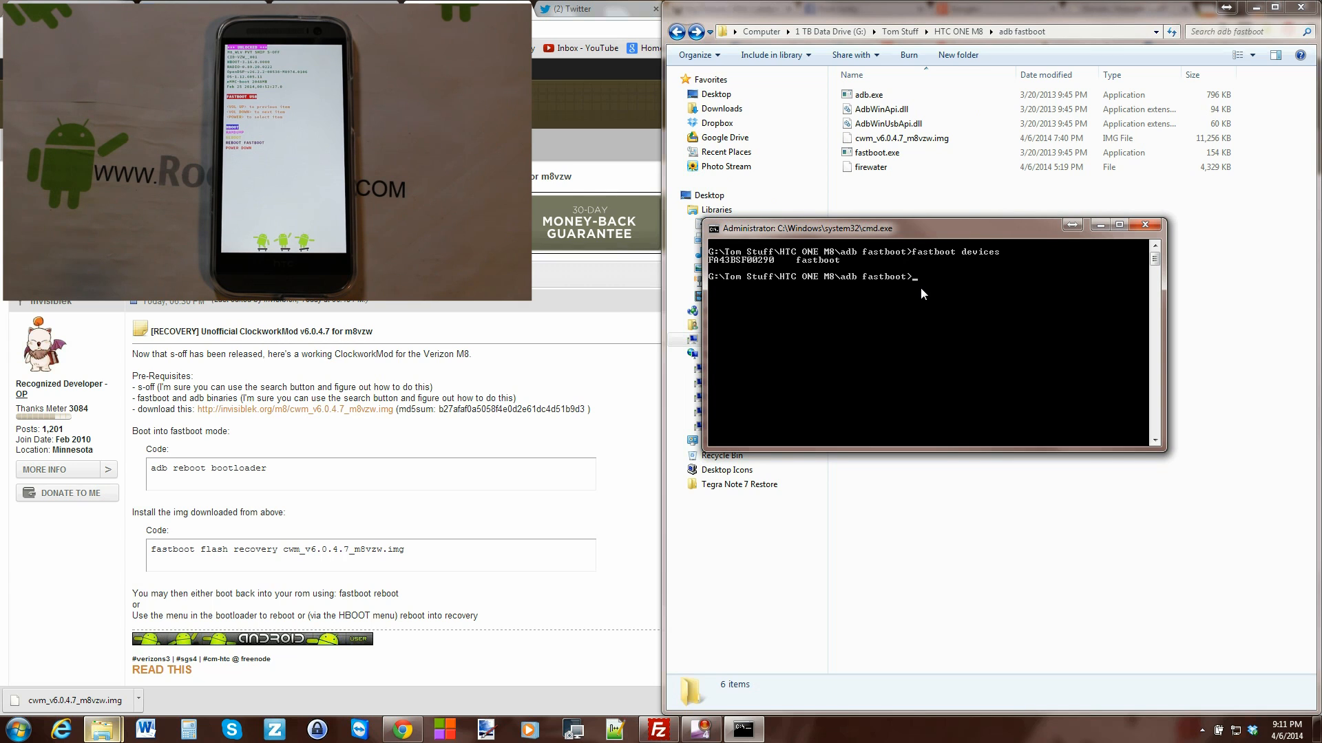
pyautogui.moveTo(875, 295)
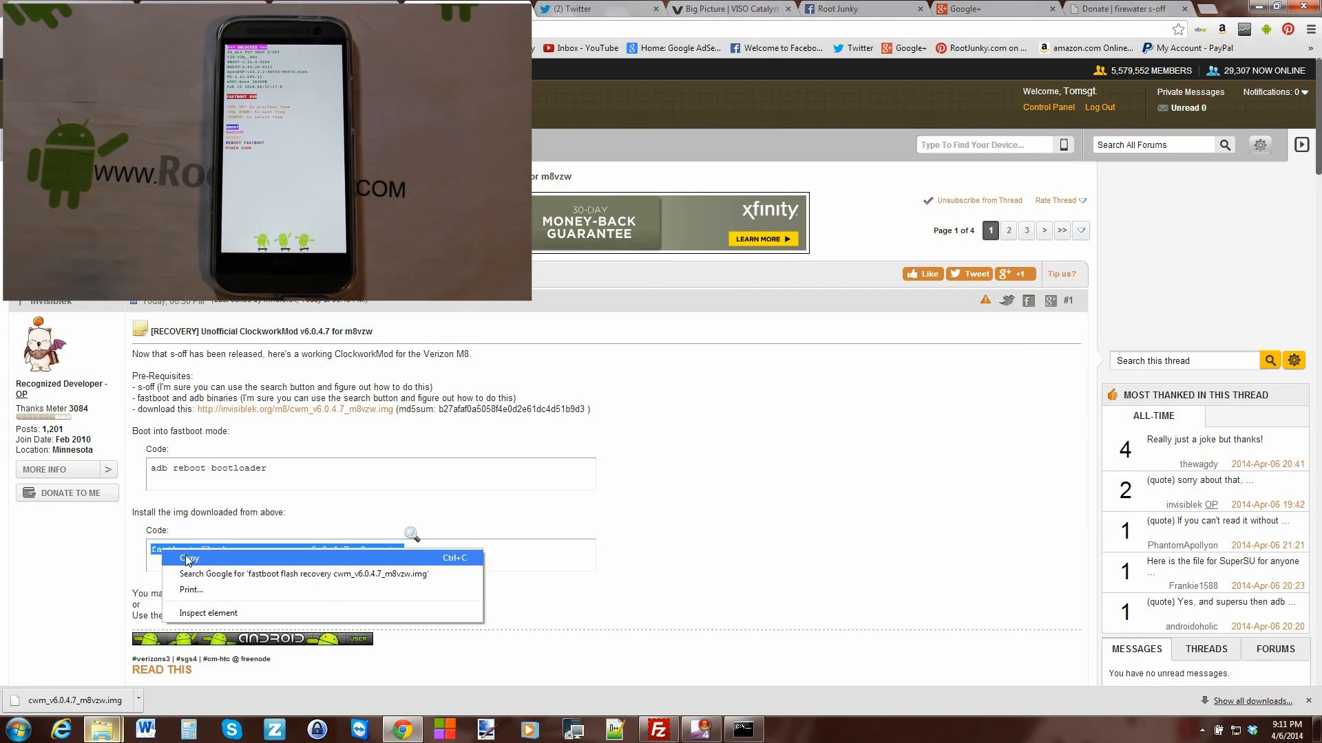
# Step: Flash cwm_v6.0.4.7_m8vzw.img to recovery using the thread's fastboot command, then close cmd
pyautogui.click(187, 558)
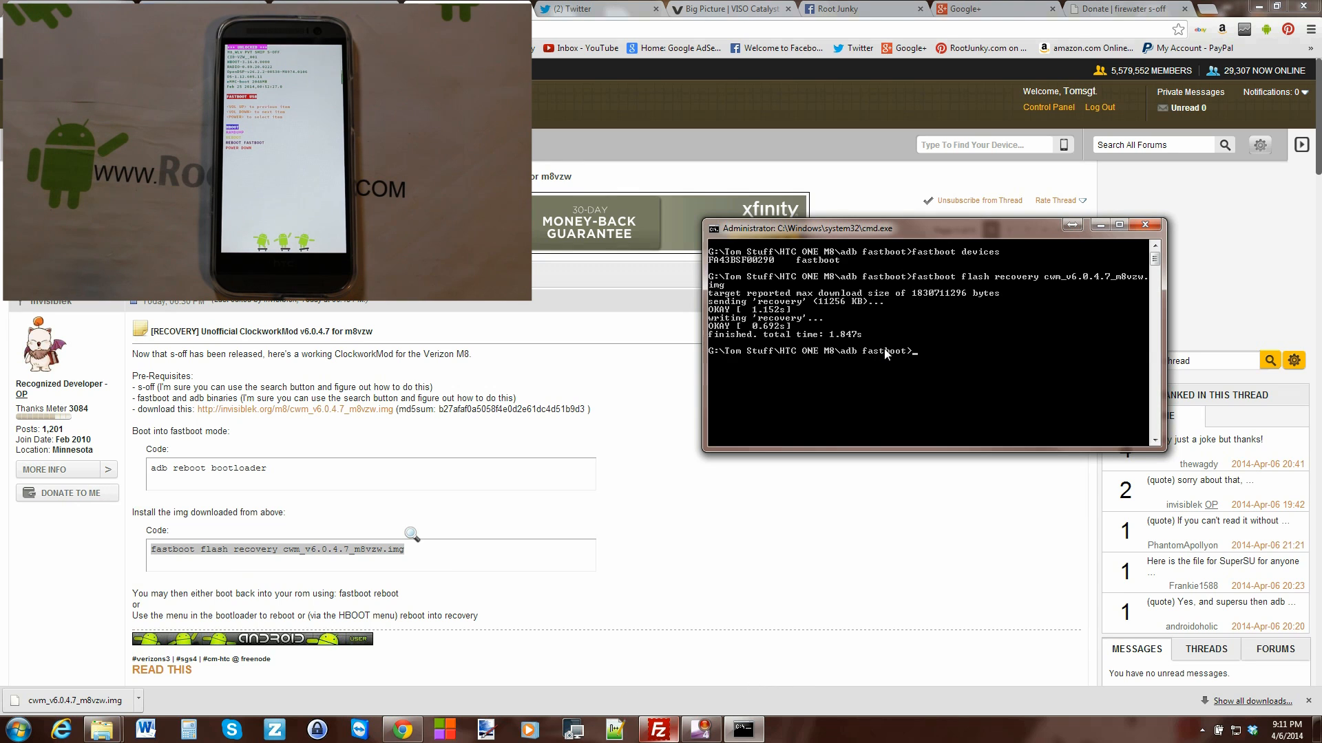
pyautogui.moveTo(838, 342)
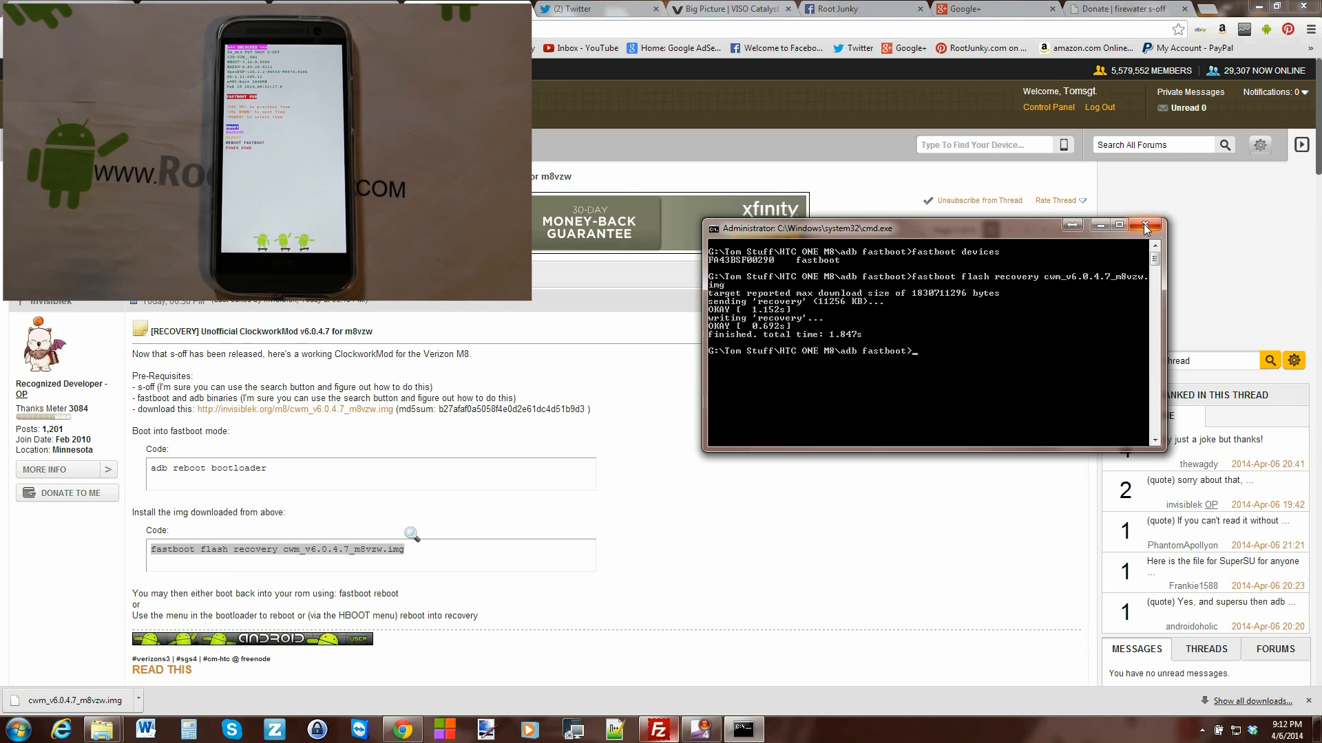
pyautogui.moveTo(1146, 226)
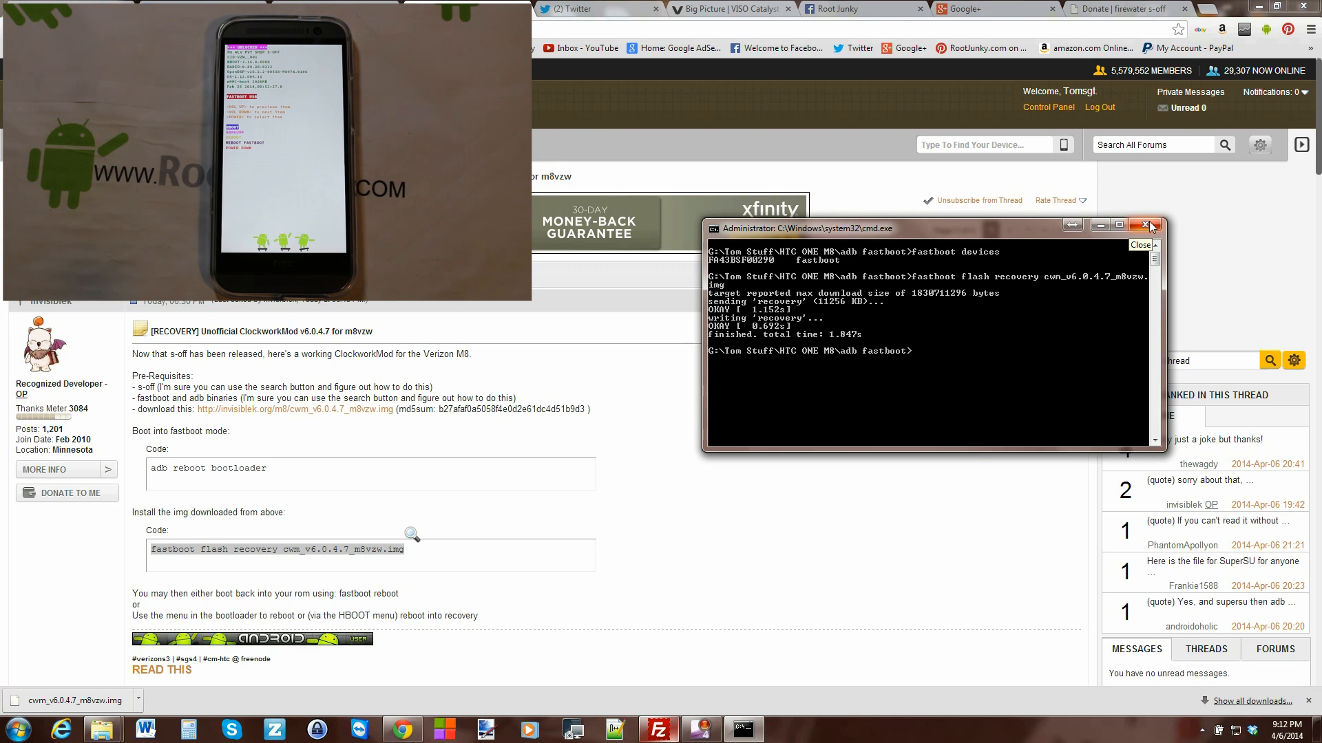
pyautogui.click(1150, 225)
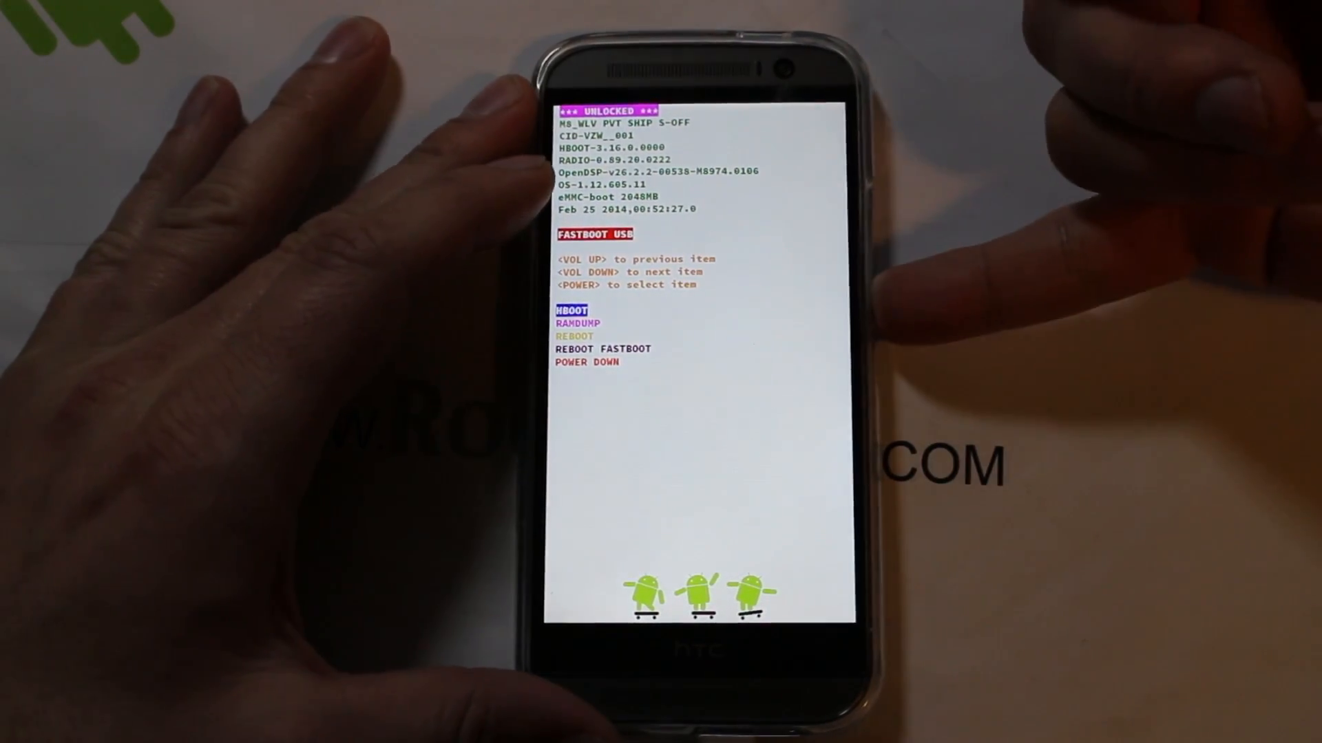
# Step: Enter the HBOOT menu and move toward the RECOVERY option
pyautogui.press('volumedown')
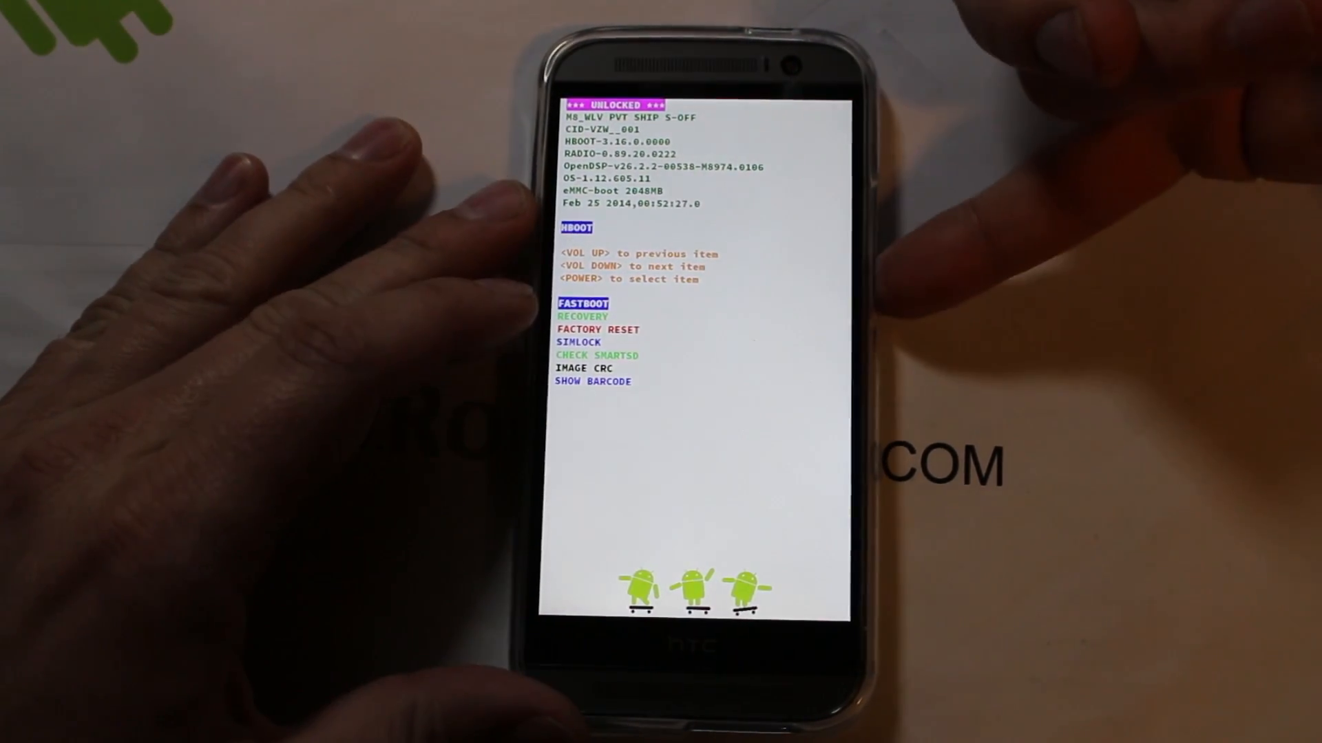
pyautogui.press('volumedown')
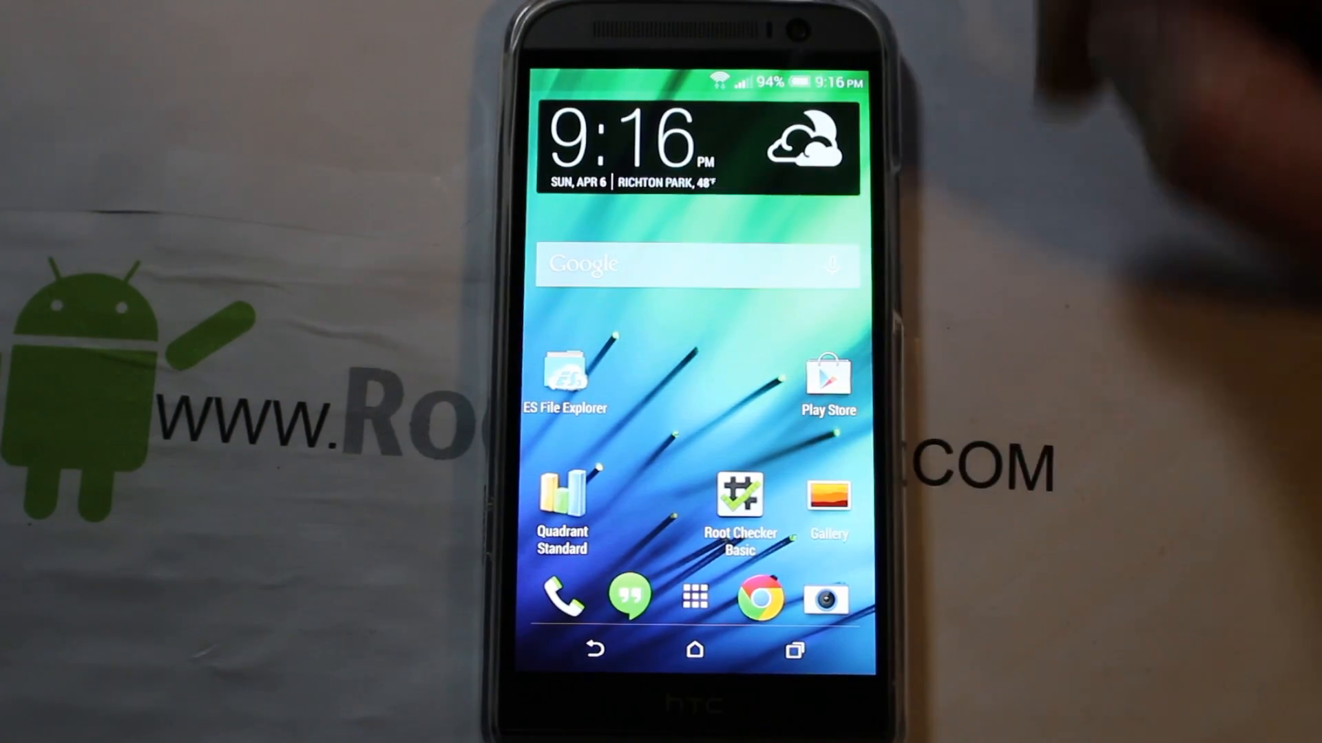
# Step: Add SuperSU to the home screen from the app drawer, then launch Root Checker Basic
pyautogui.click(693, 597)
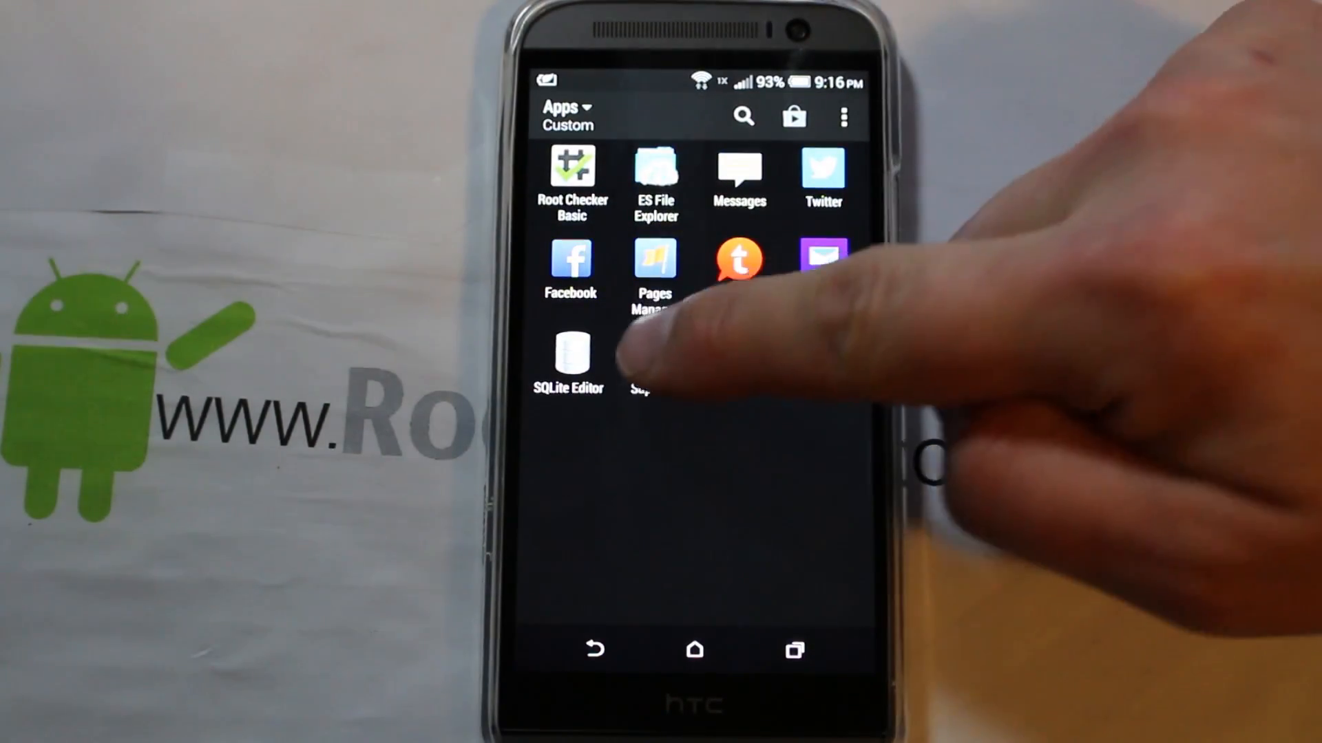
pyautogui.click(656, 353)
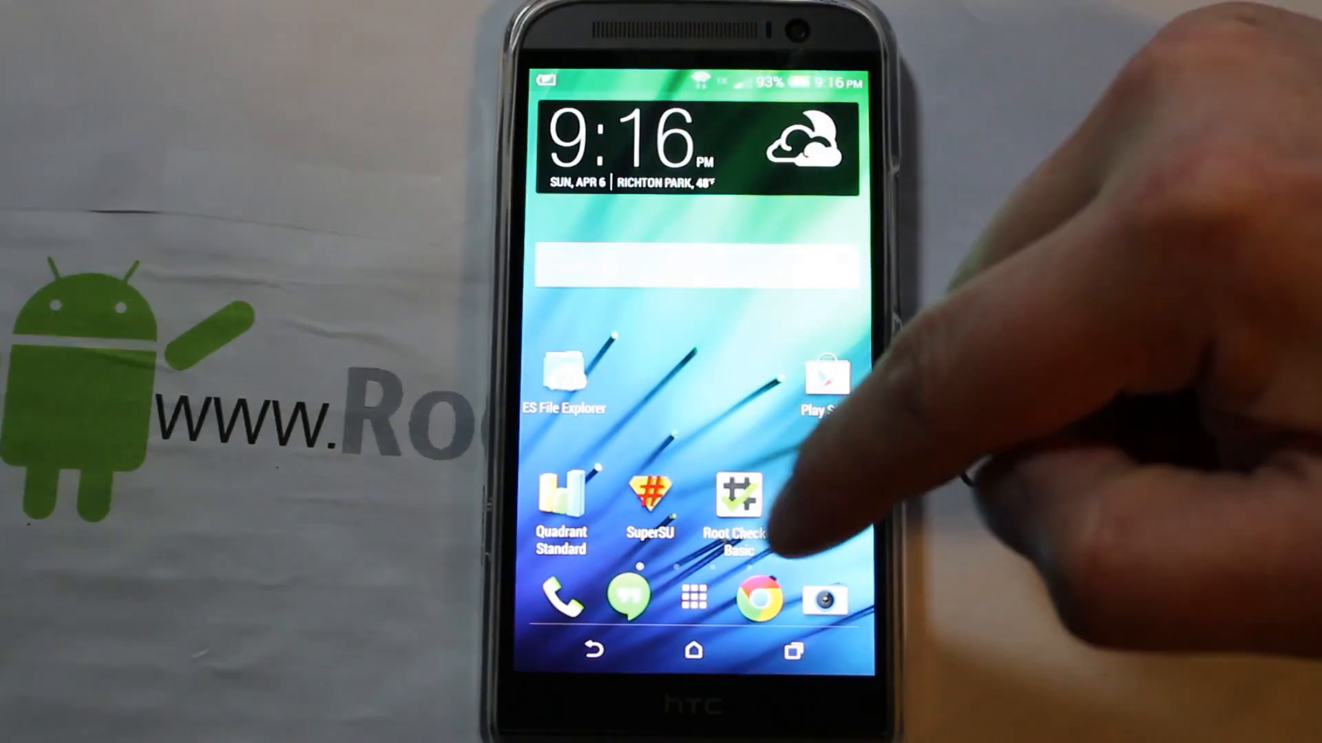
pyautogui.click(739, 502)
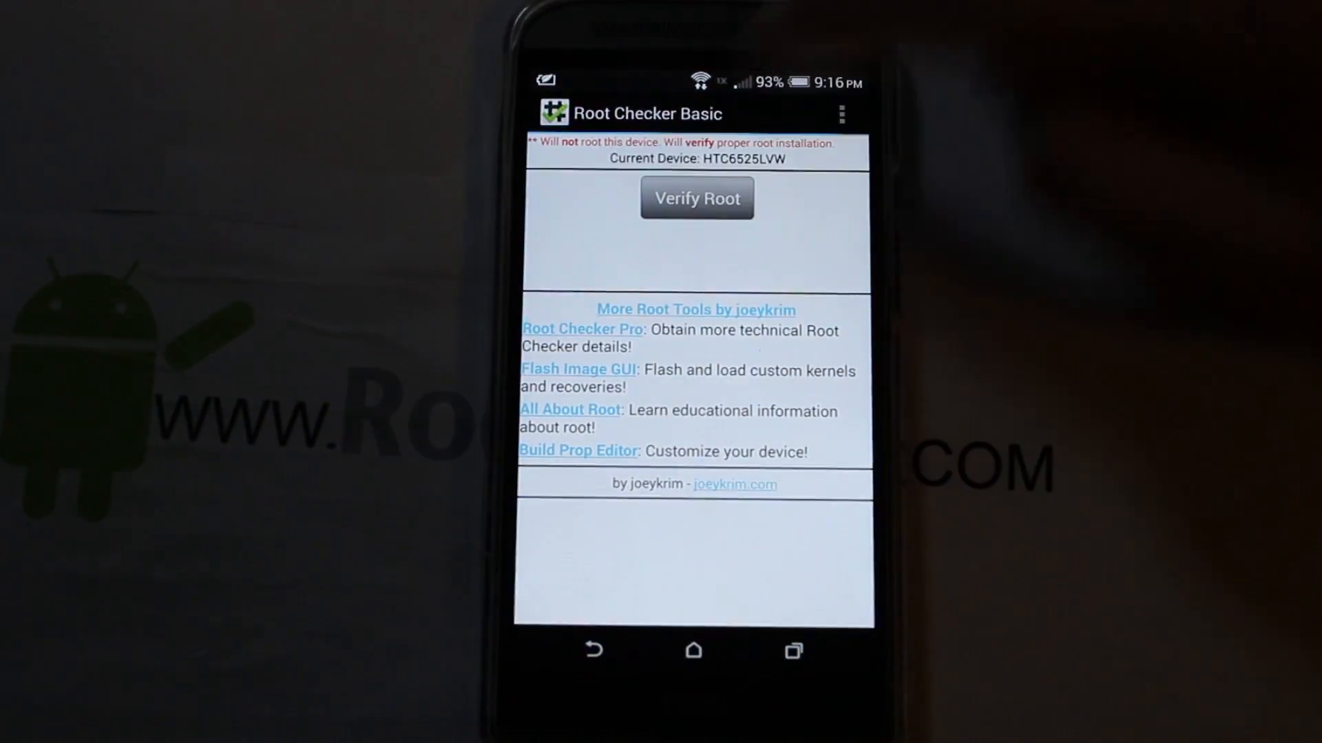
# Step: Verify root in Root Checker Basic, see the Congratulations message, and go back home
pyautogui.click(696, 198)
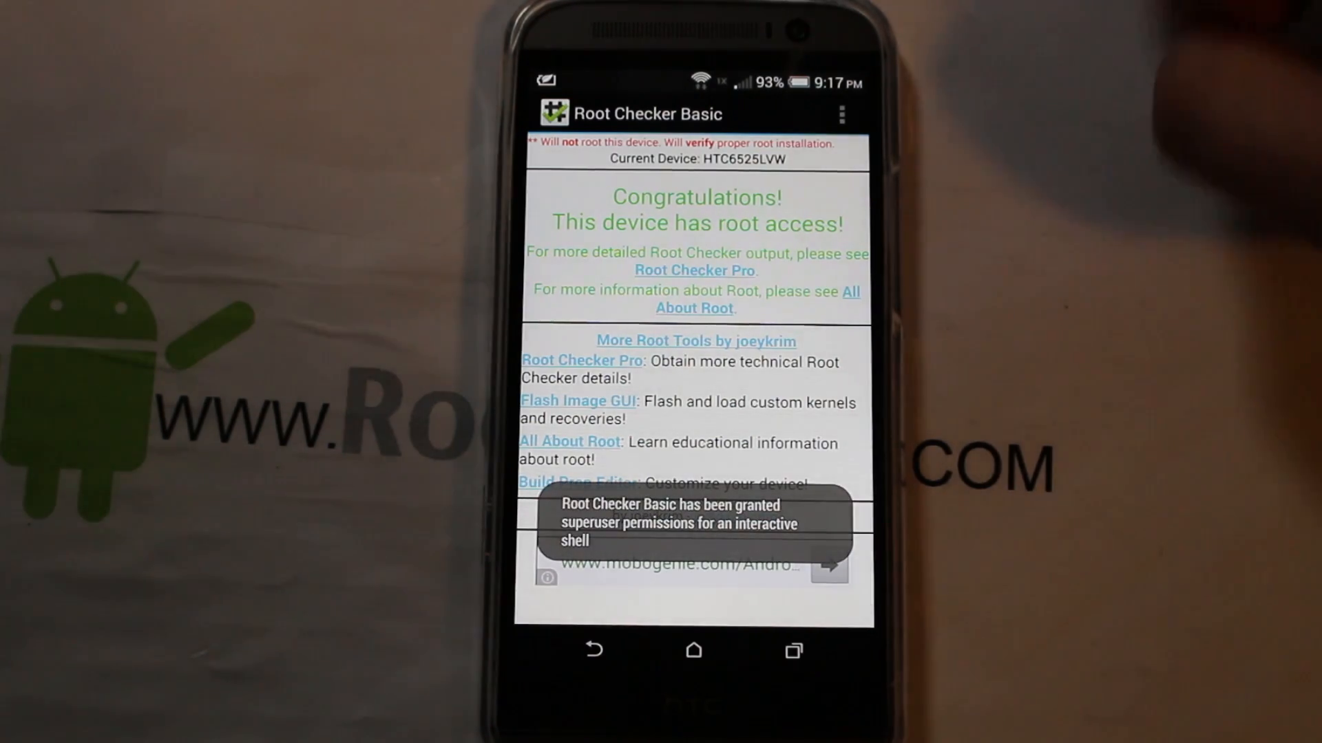
pyautogui.click(693, 650)
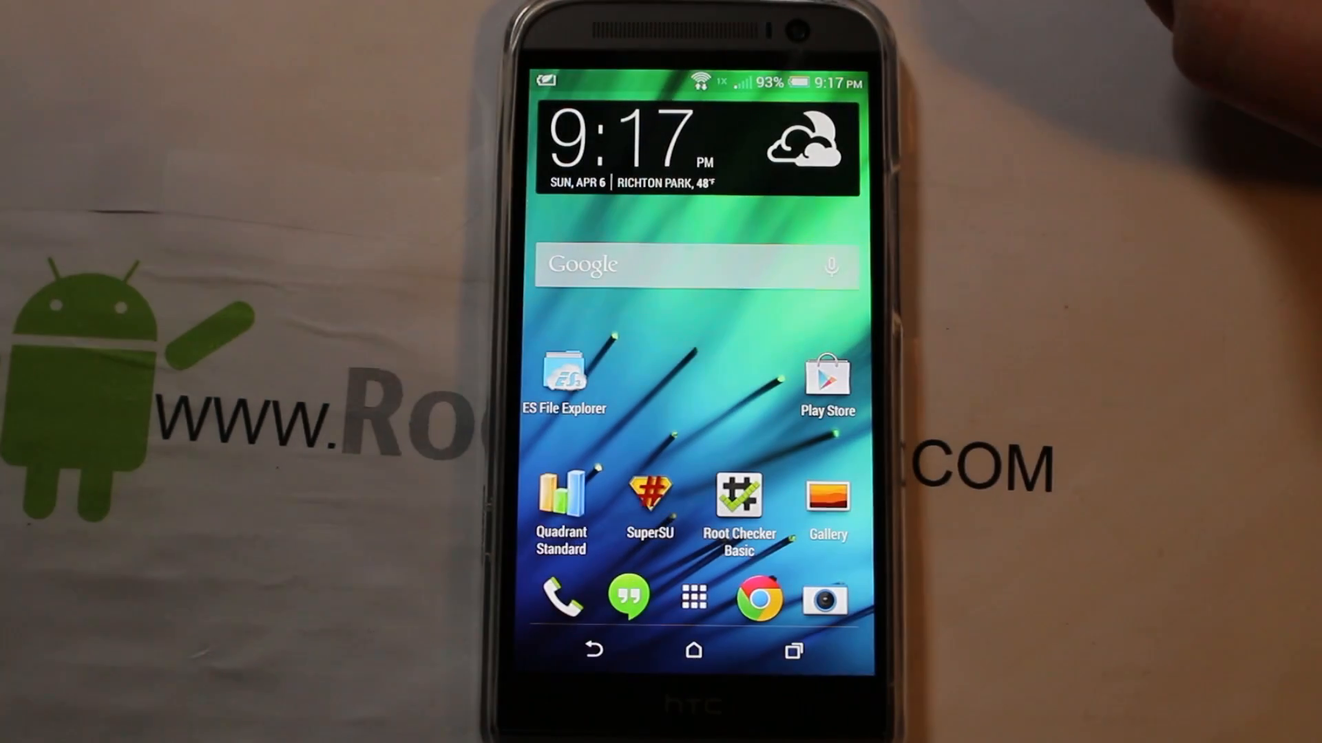